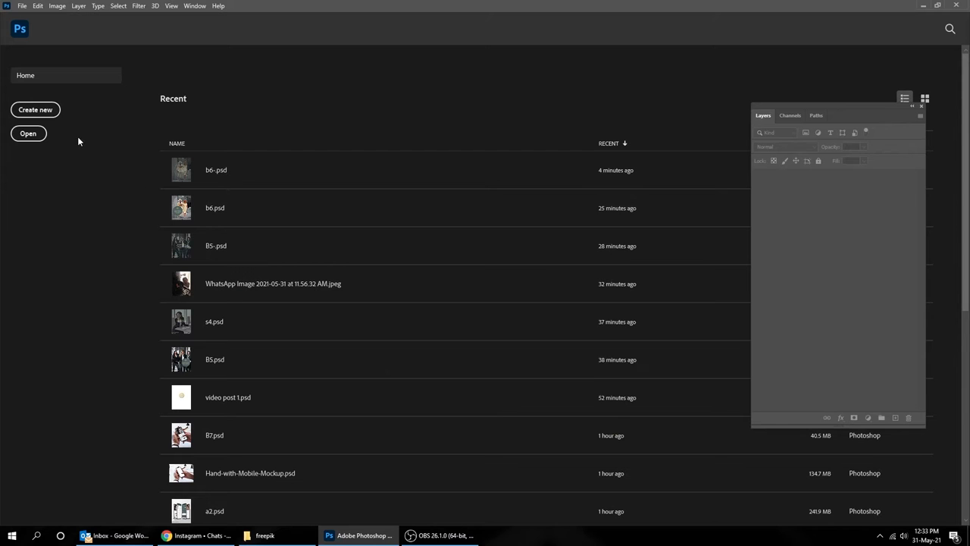
Create a new 1080 × 1920 px document at 72 pixels/inch.
click(35, 109)
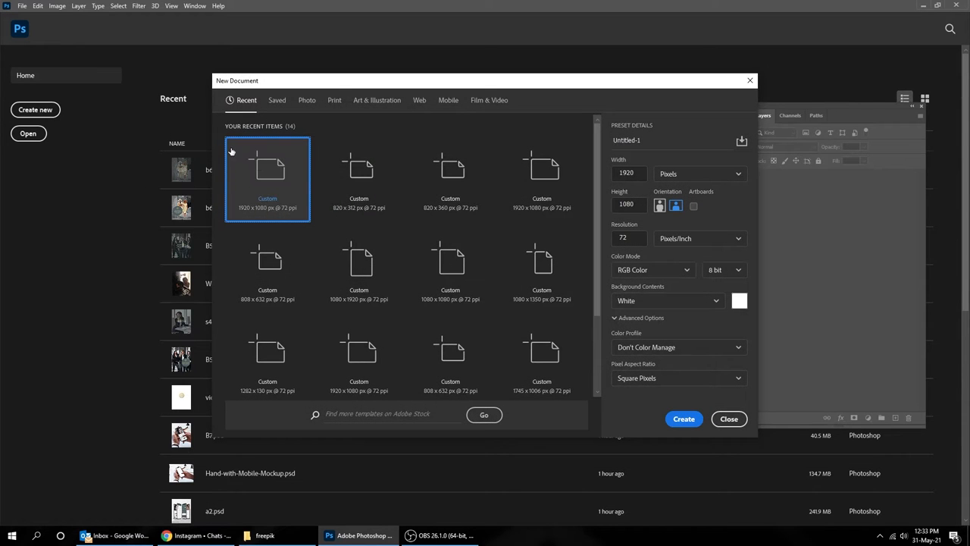
click(629, 172)
text(1080)
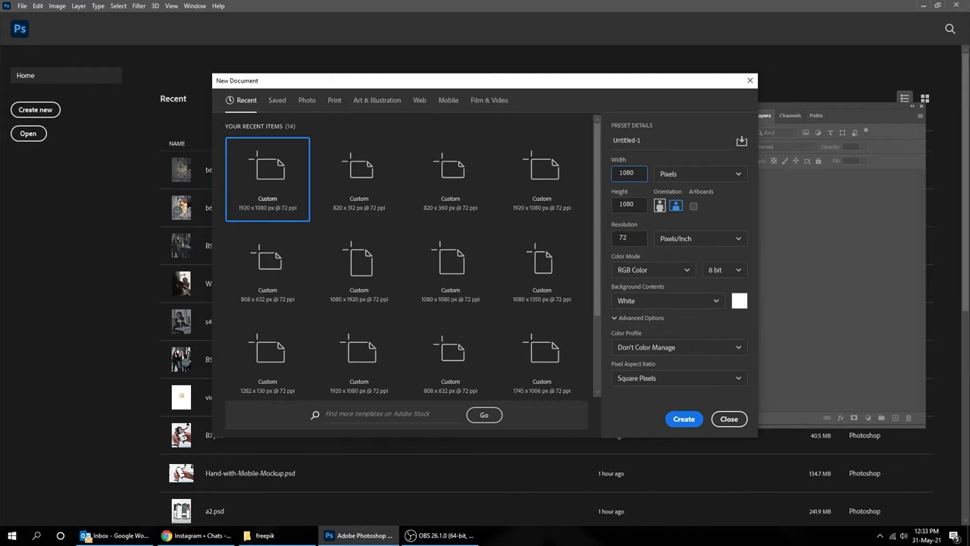
click(629, 205)
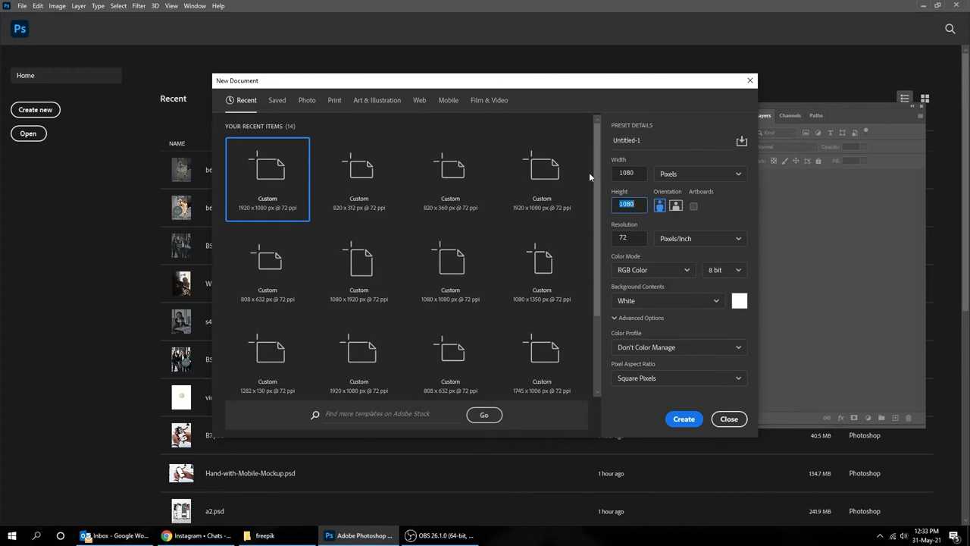
text(1920)
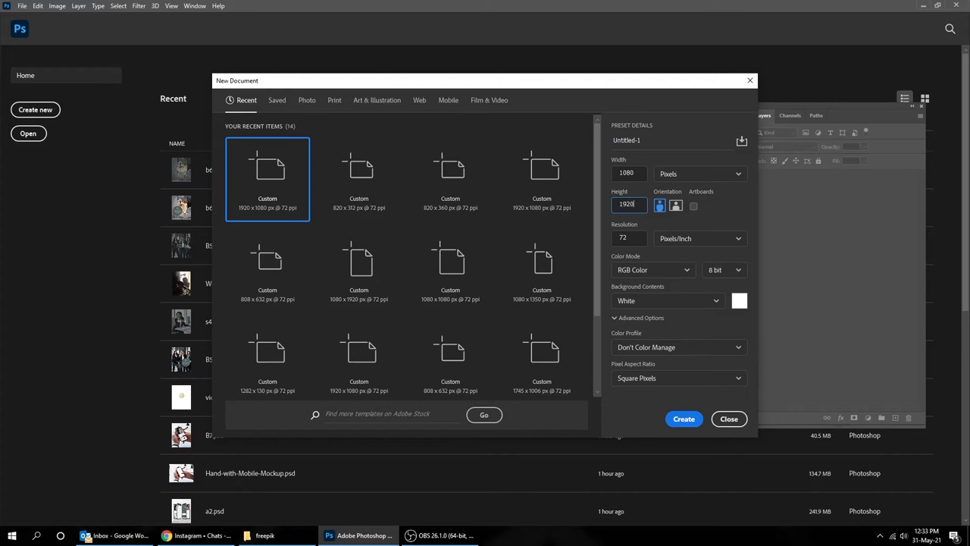
mouse_move(711, 210)
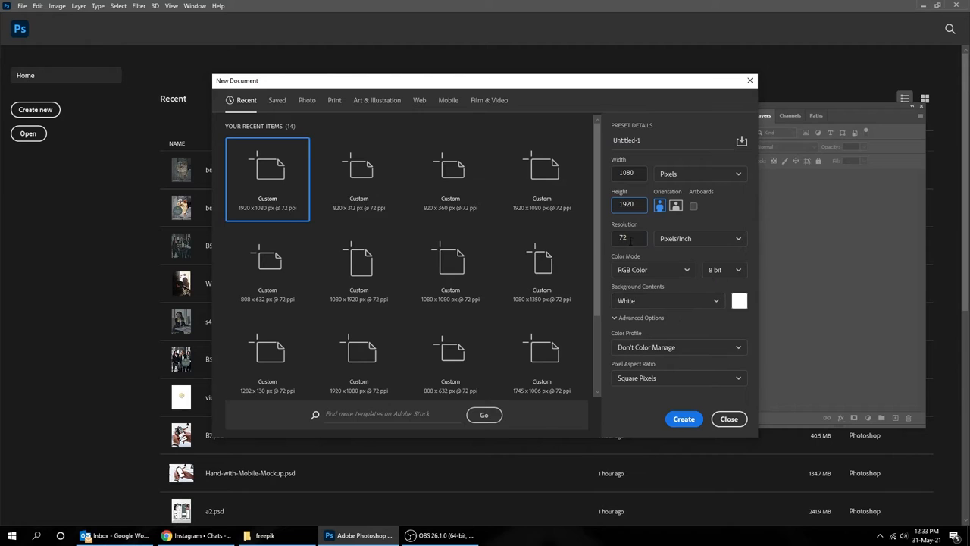
click(629, 237)
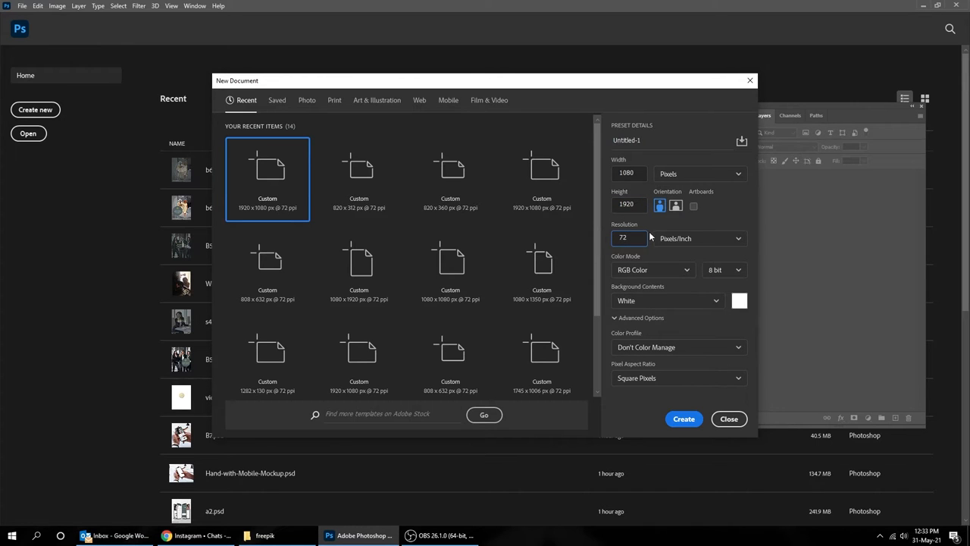
click(653, 269)
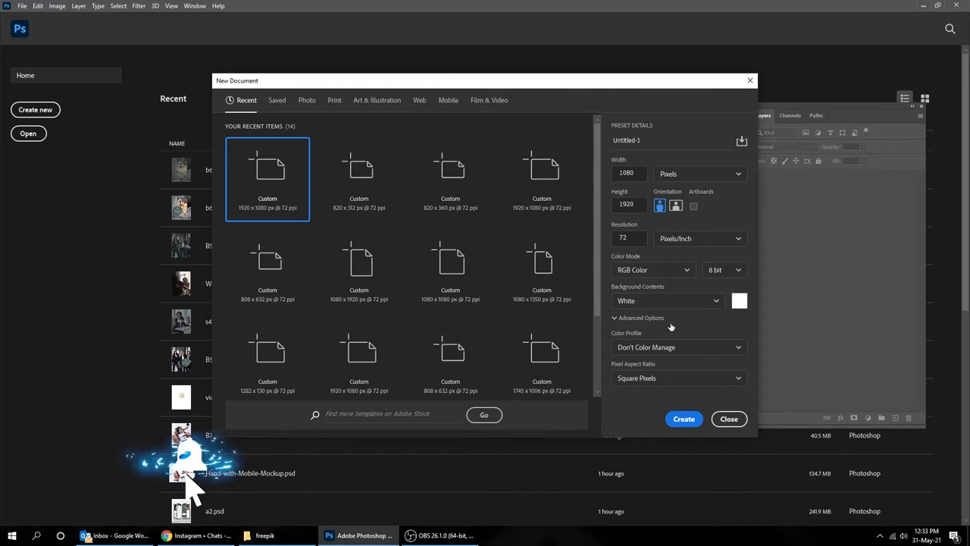
click(682, 418)
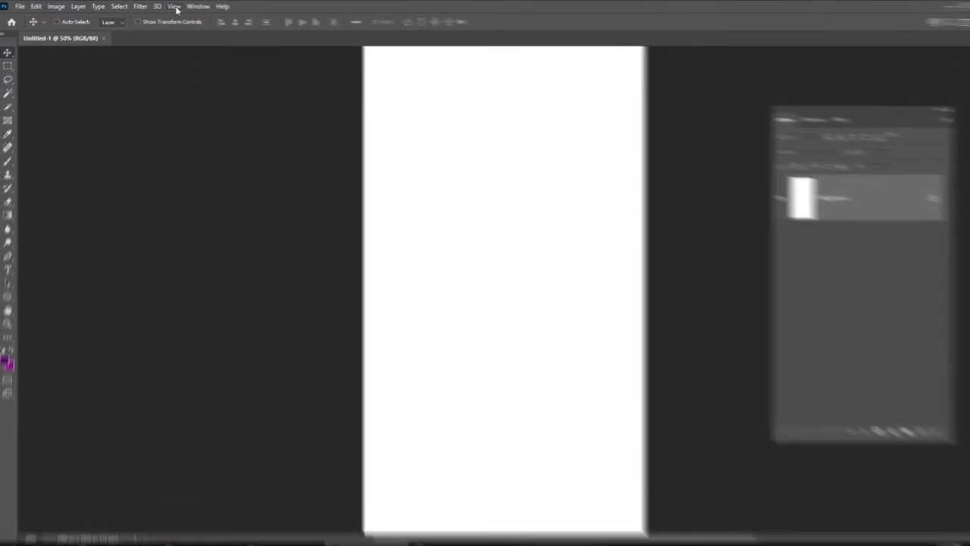
Add a guide layout with 50 px left and right margin guides.
click(172, 6)
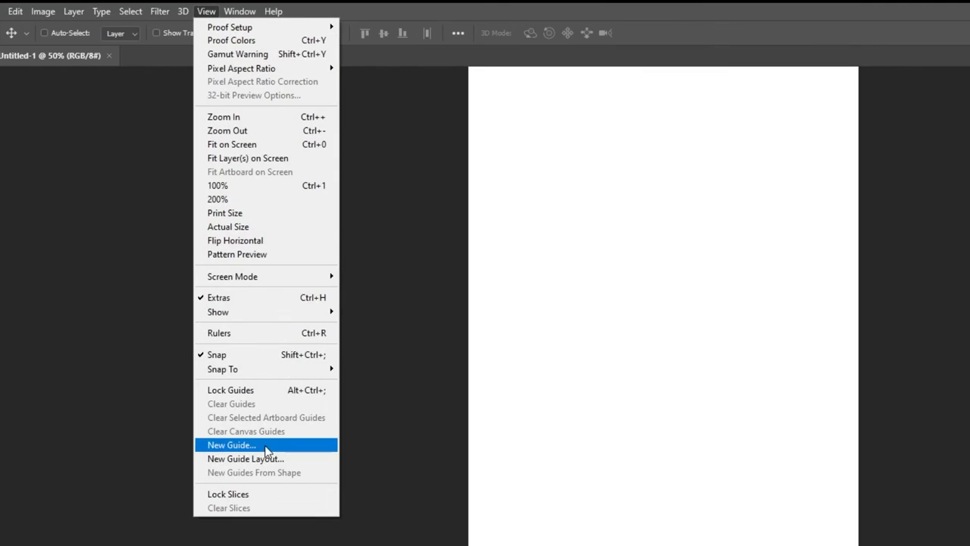
click(246, 458)
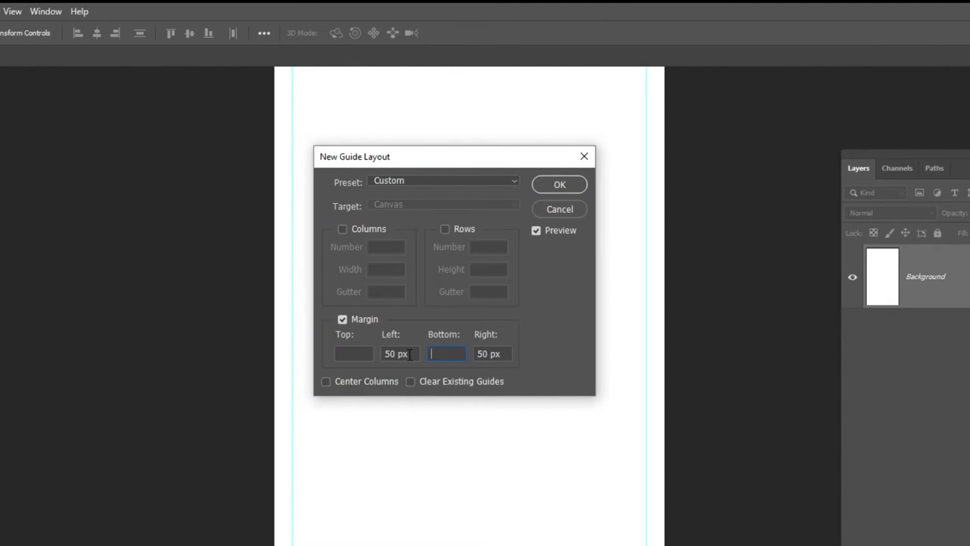
click(343, 318)
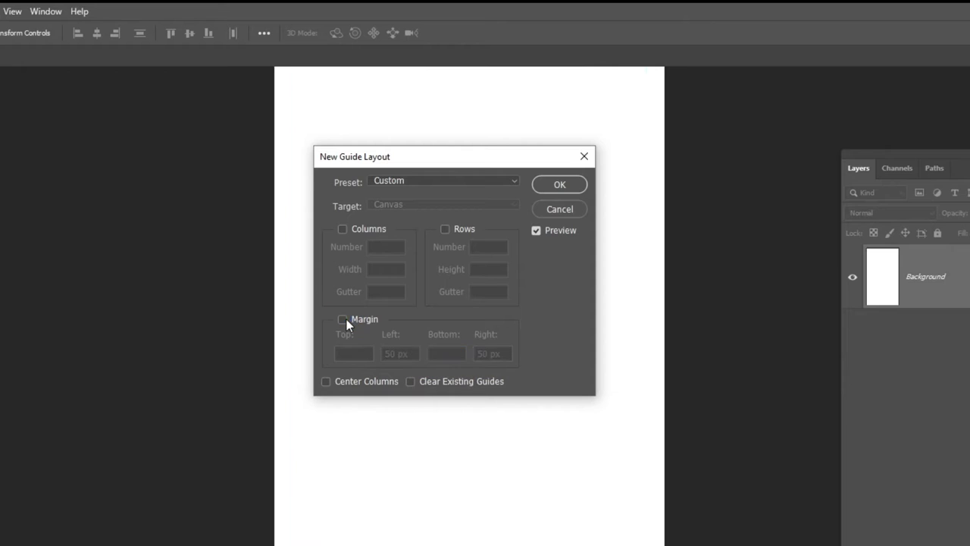
click(342, 319)
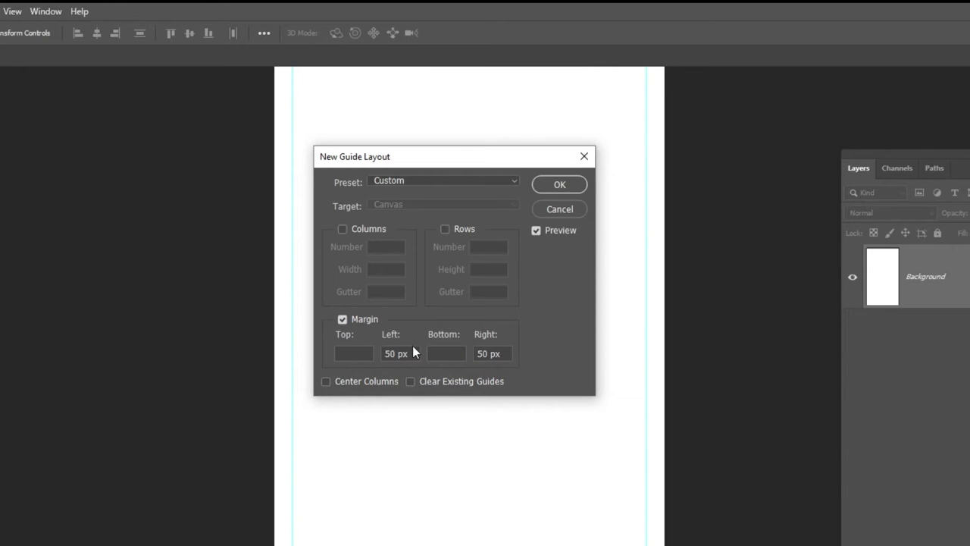
click(447, 353)
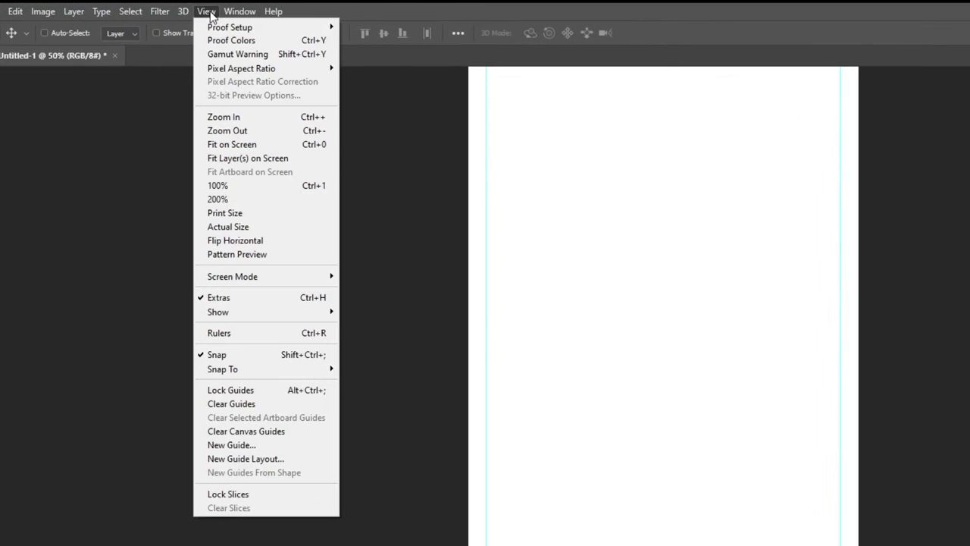
mouse_move(265, 457)
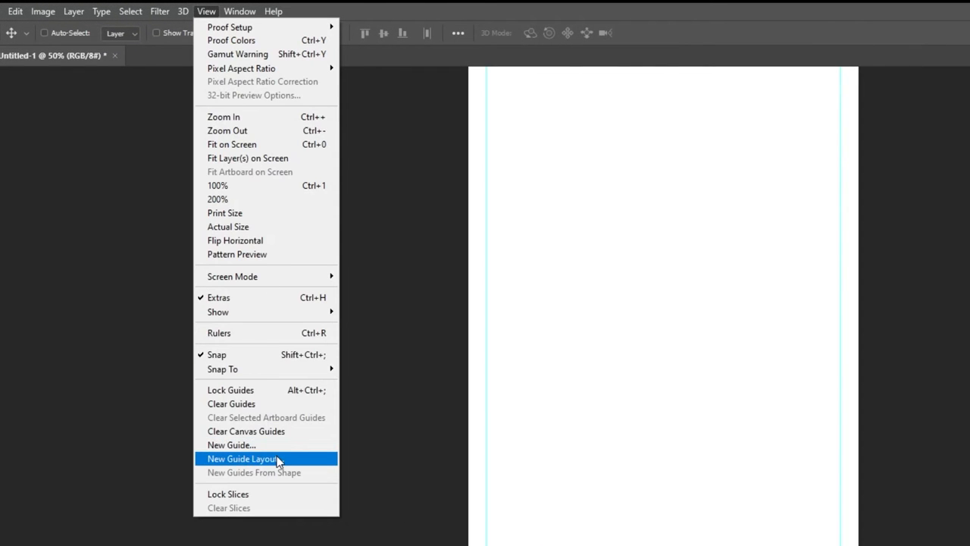
Add a guide layout of 2 rows with a 1440 px gutter.
click(243, 457)
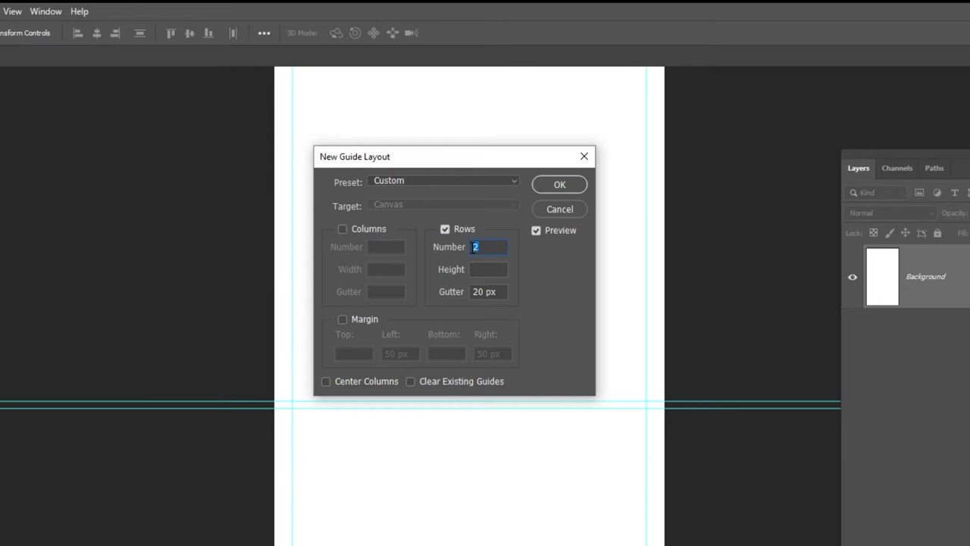
click(488, 291)
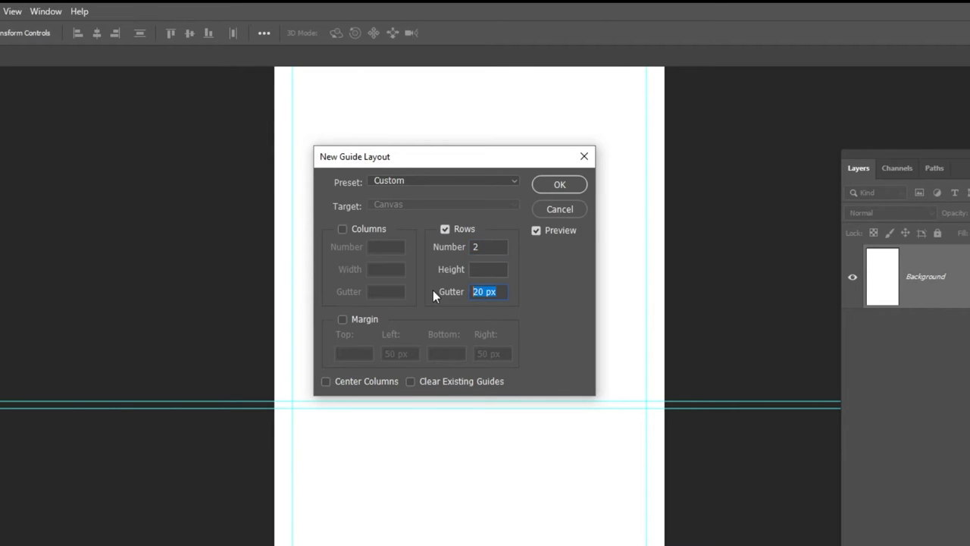
text(1440)
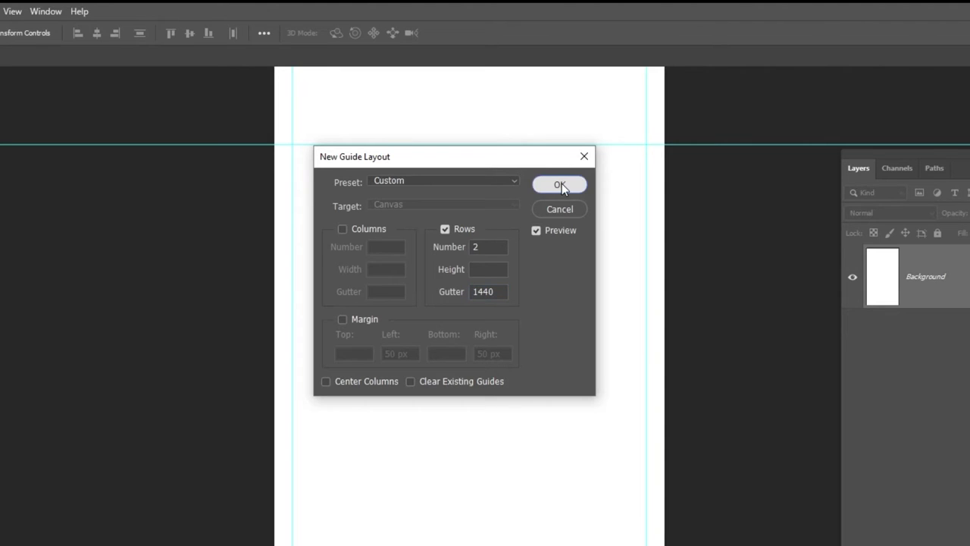
click(559, 185)
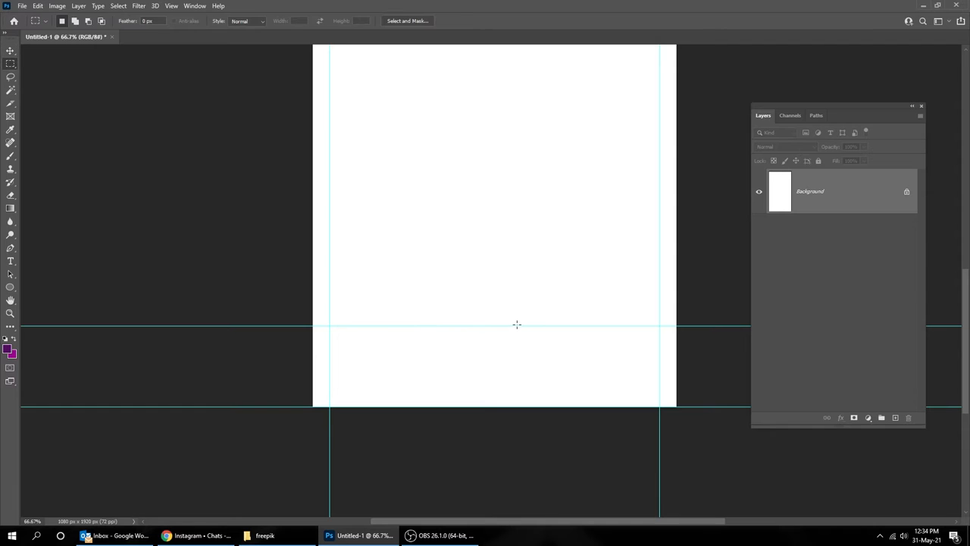
drag(515, 324, 553, 409)
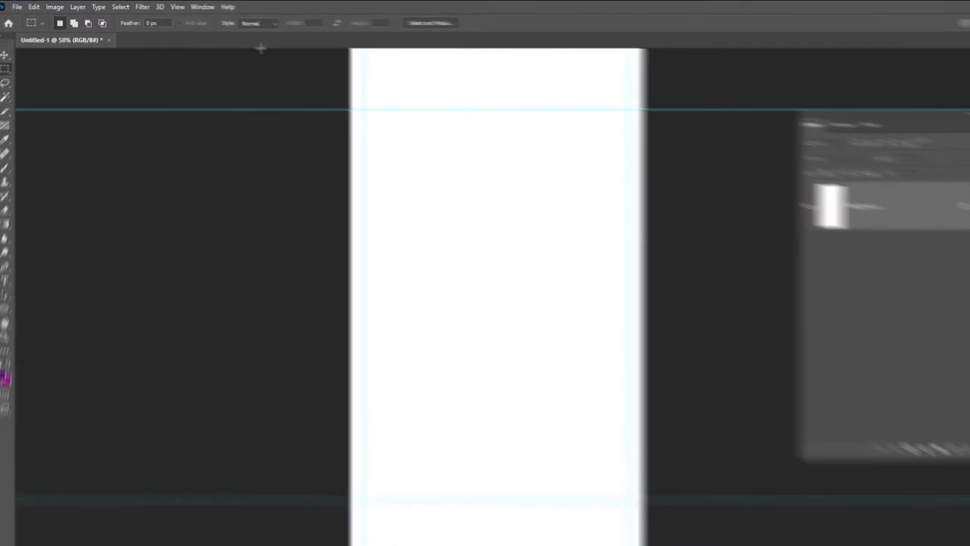
Switch Snap off in the View menu.
click(178, 7)
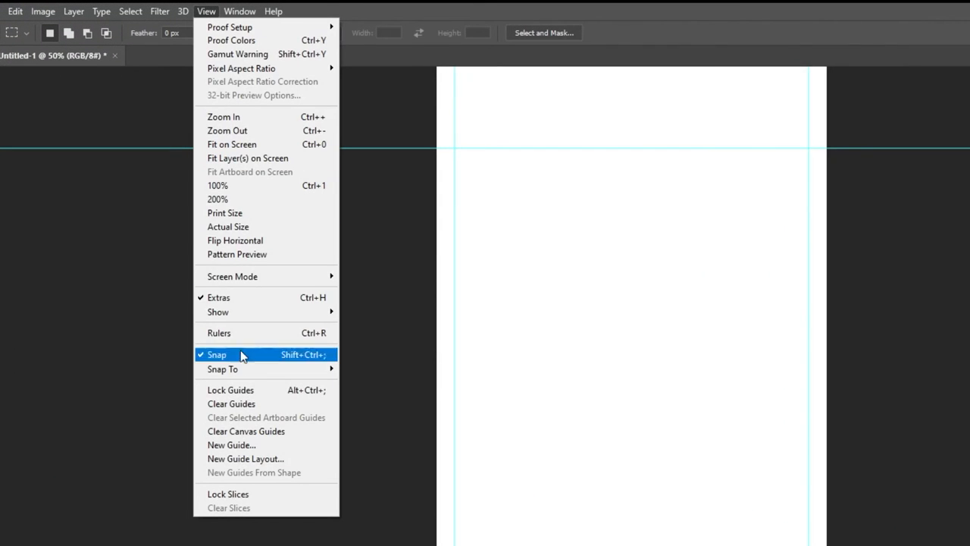
click(216, 354)
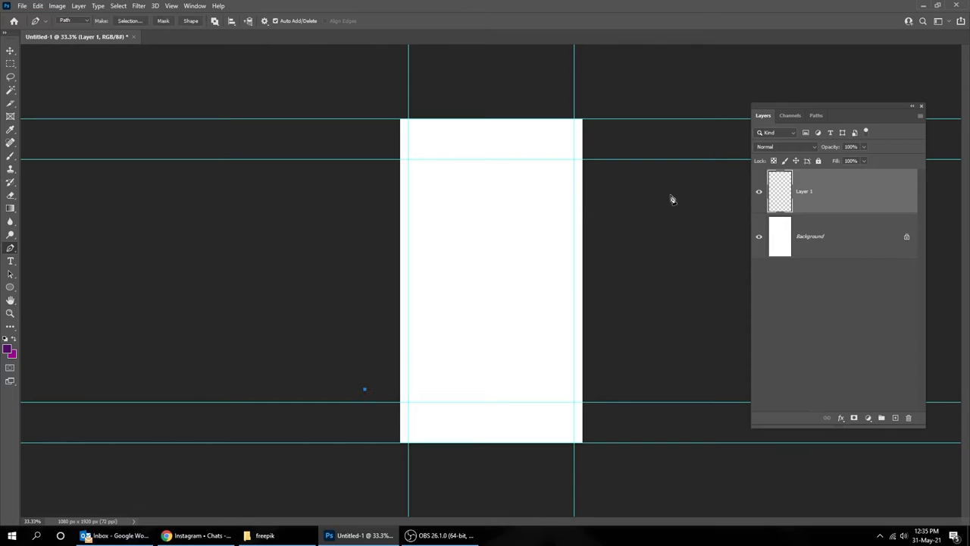
Draw a diagonal pen path from lower left to upper right and make it a selection.
click(606, 149)
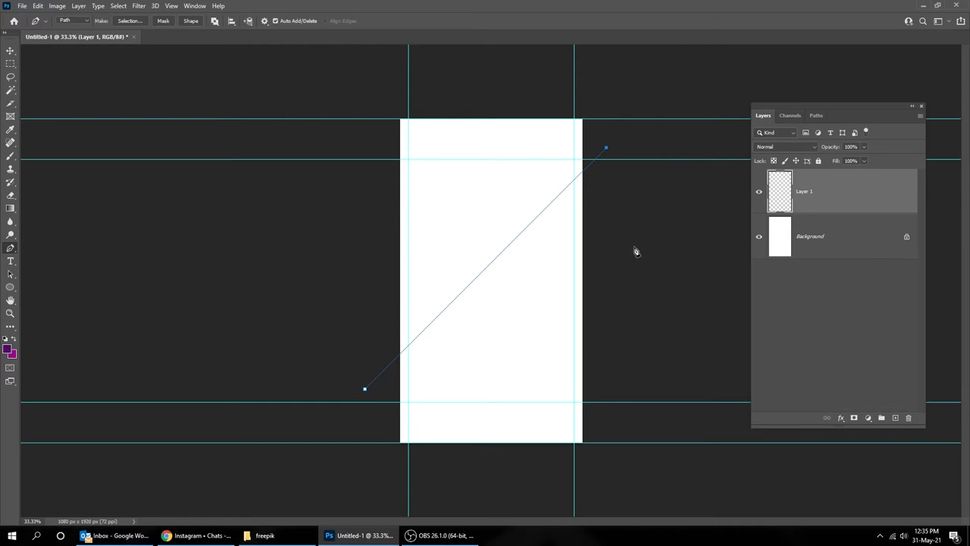
click(621, 471)
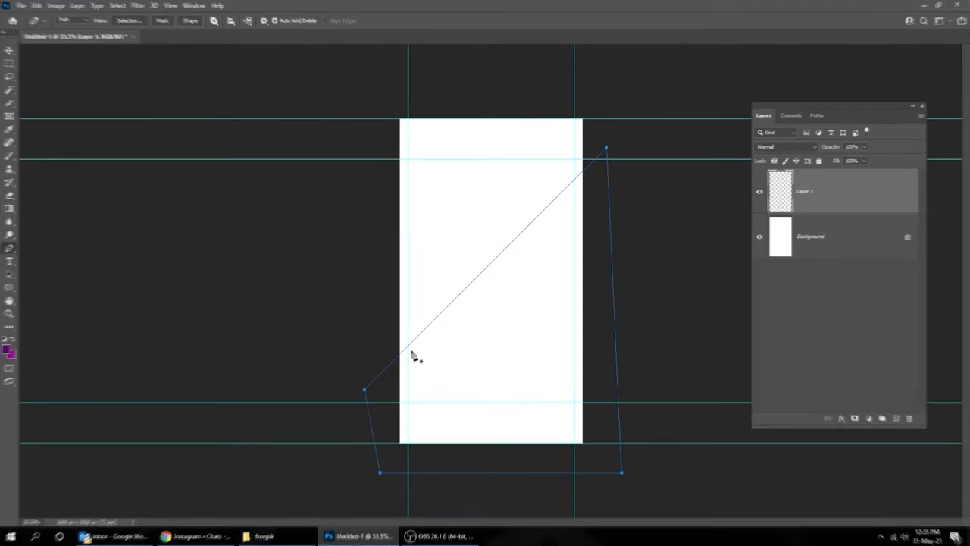
right_click(412, 354)
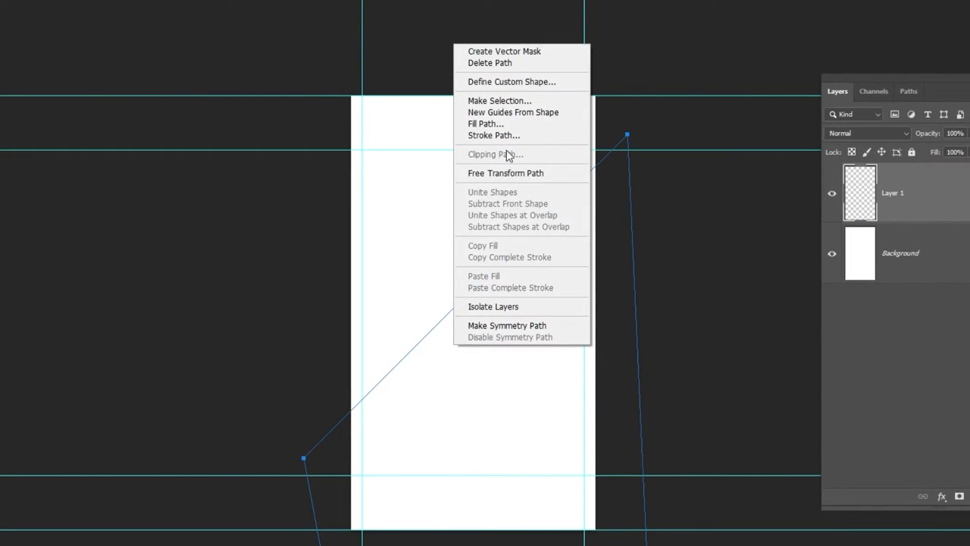
click(500, 100)
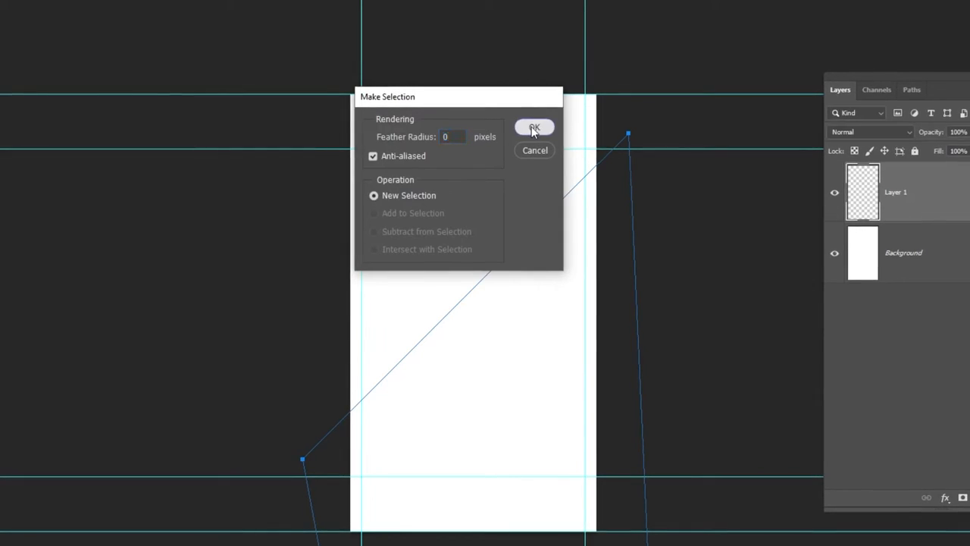
click(534, 127)
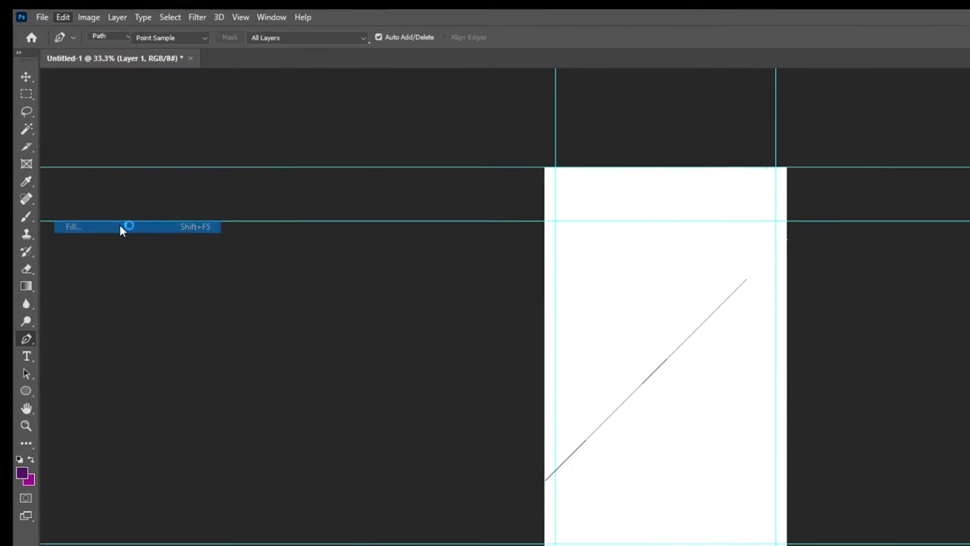
Fill the selection with the purple foreground colour on Layer 1.
click(73, 226)
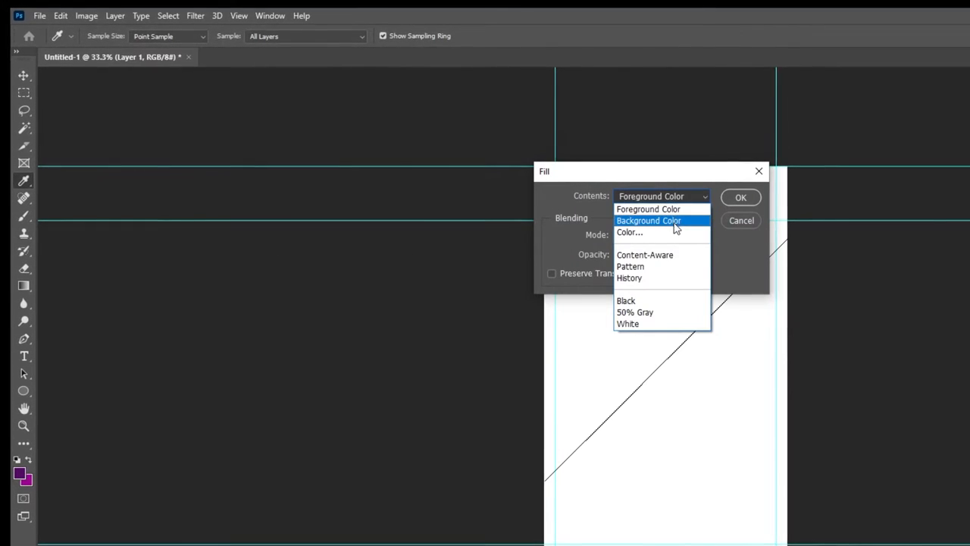
click(650, 195)
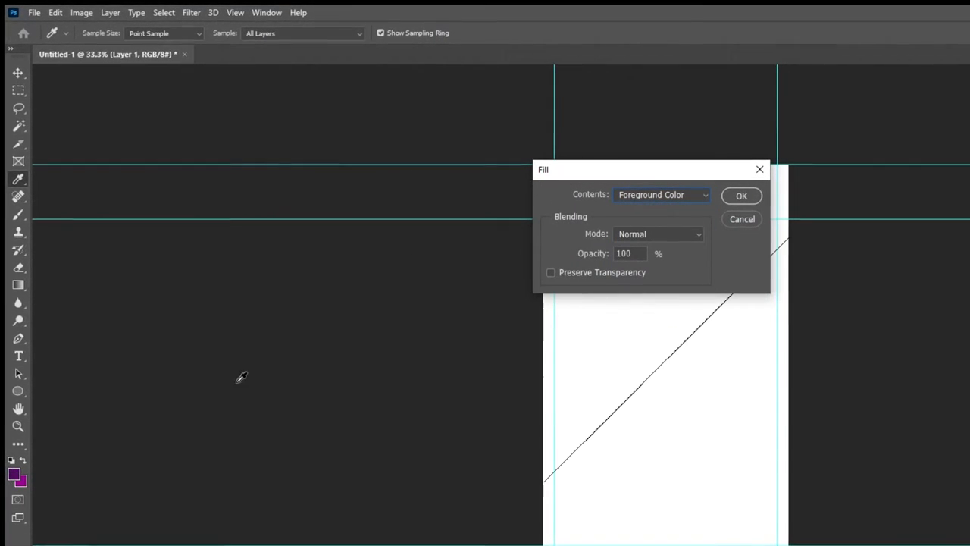
click(741, 195)
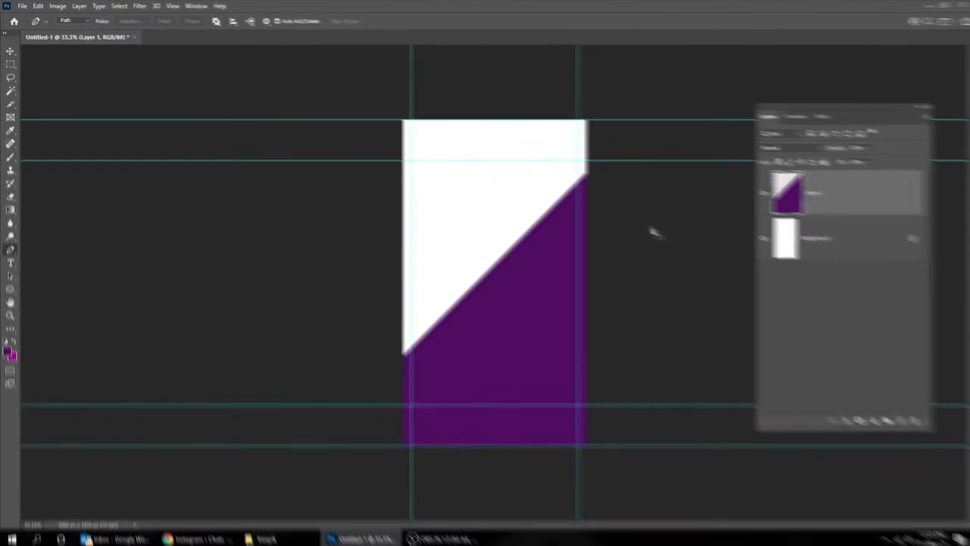
Select all and fill the duplicated diagonal shape with the magenta foreground colour.
click(118, 6)
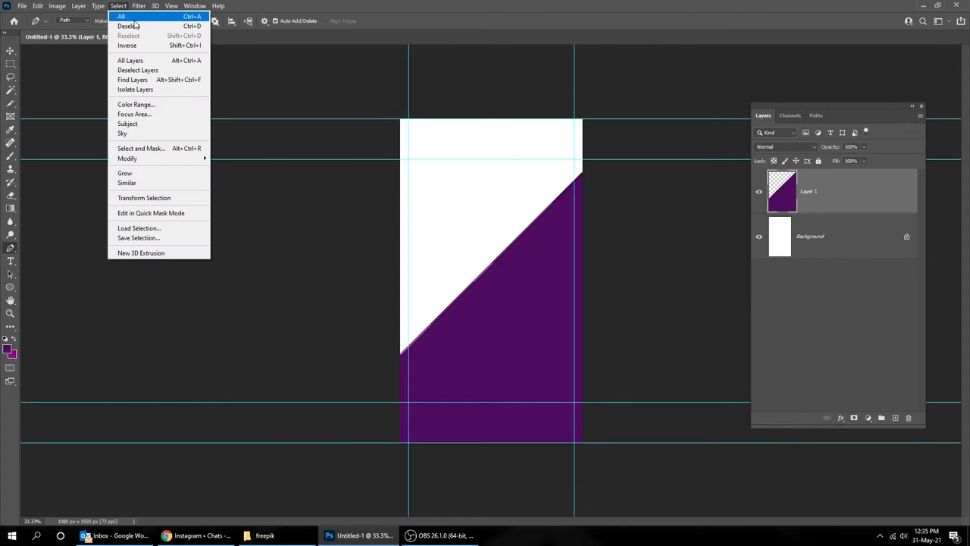
click(128, 26)
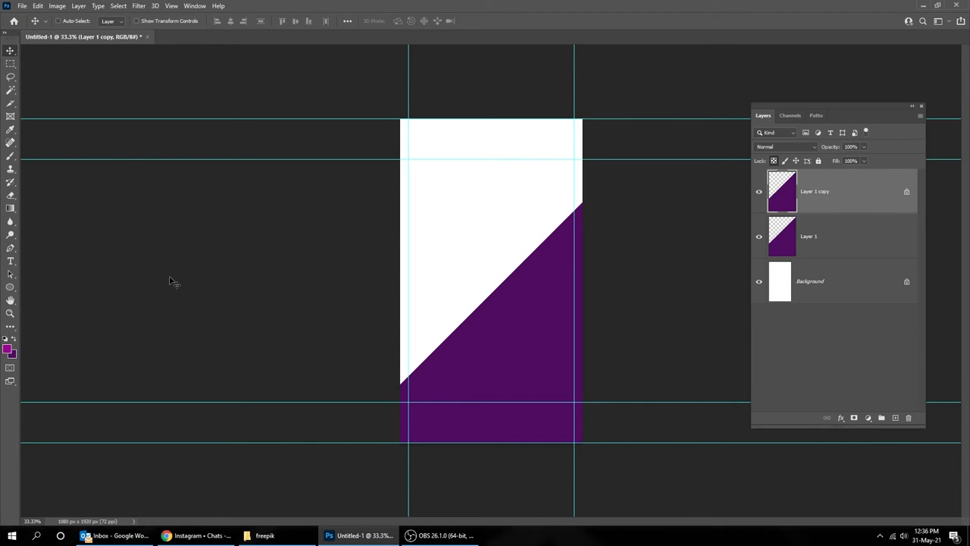
click(37, 6)
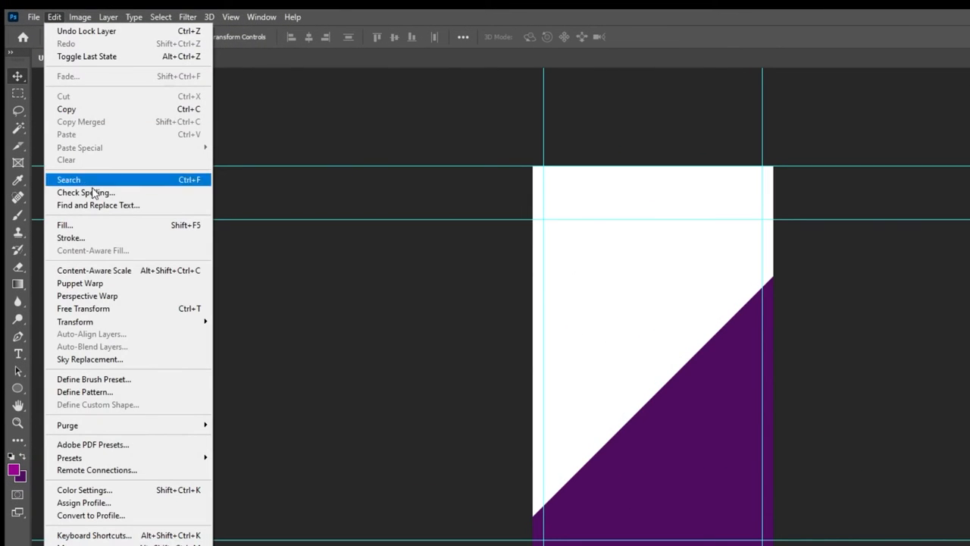
click(63, 225)
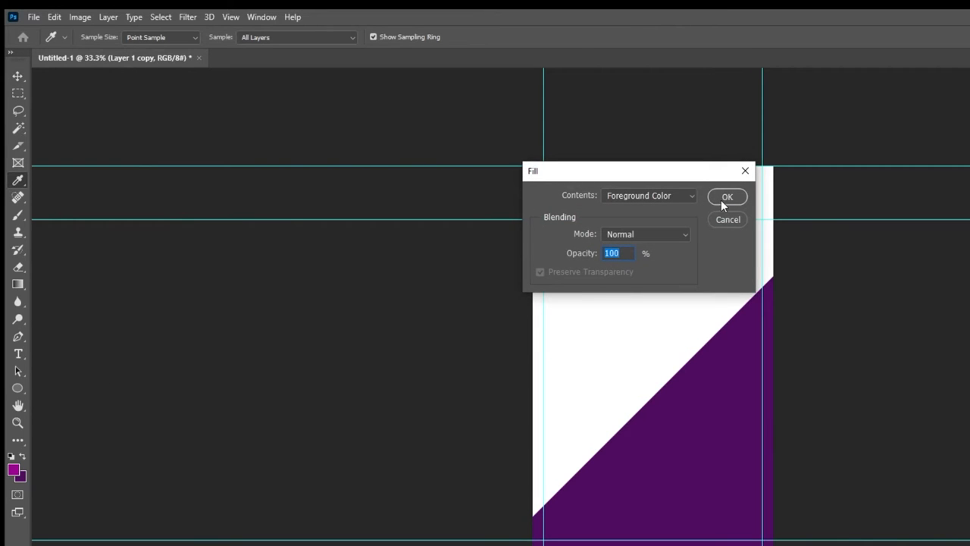
click(727, 197)
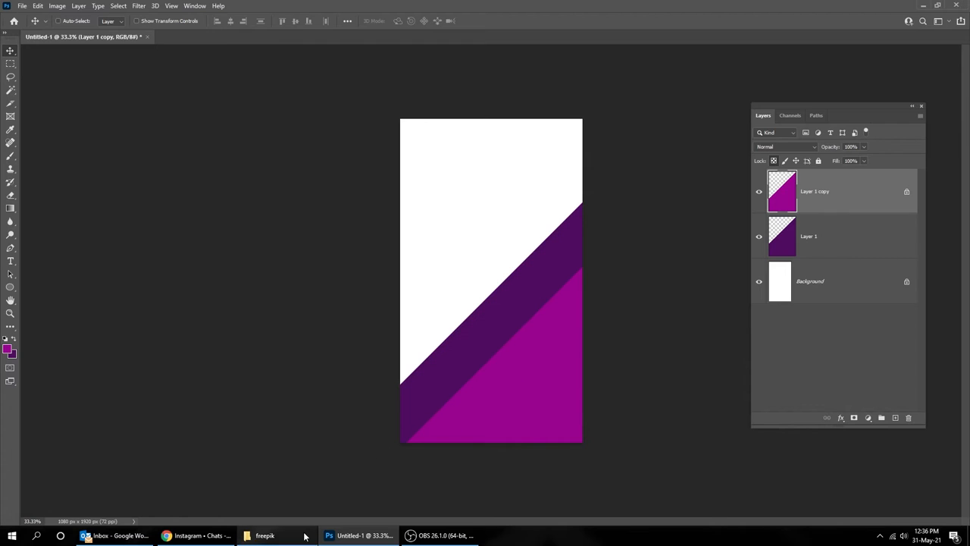
Place the smiling woman photo from the folder onto the canvas and size it.
click(264, 535)
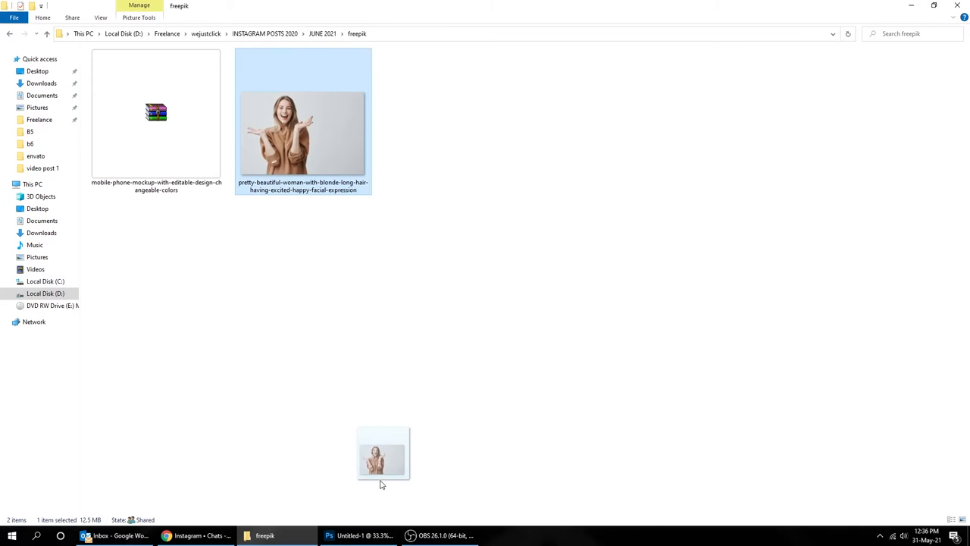
click(328, 535)
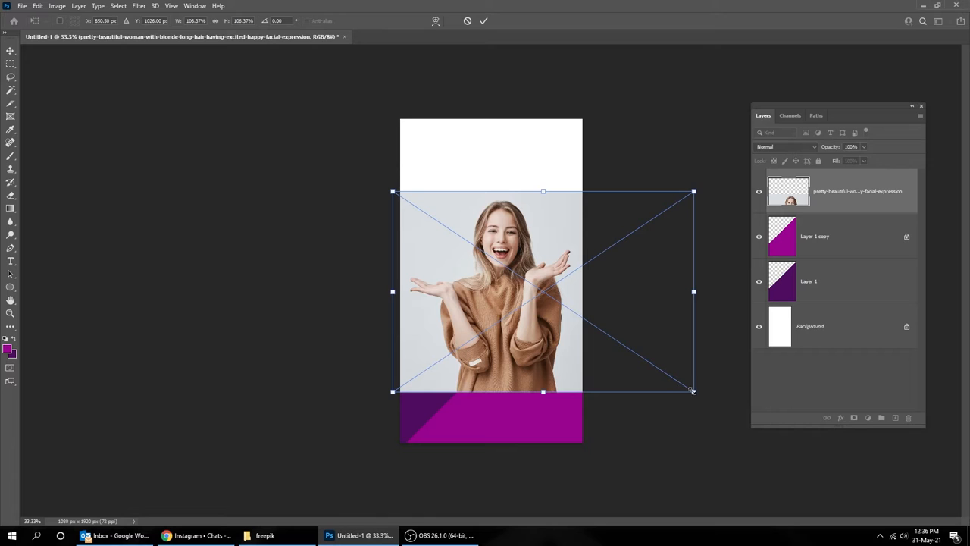
drag(694, 391, 703, 400)
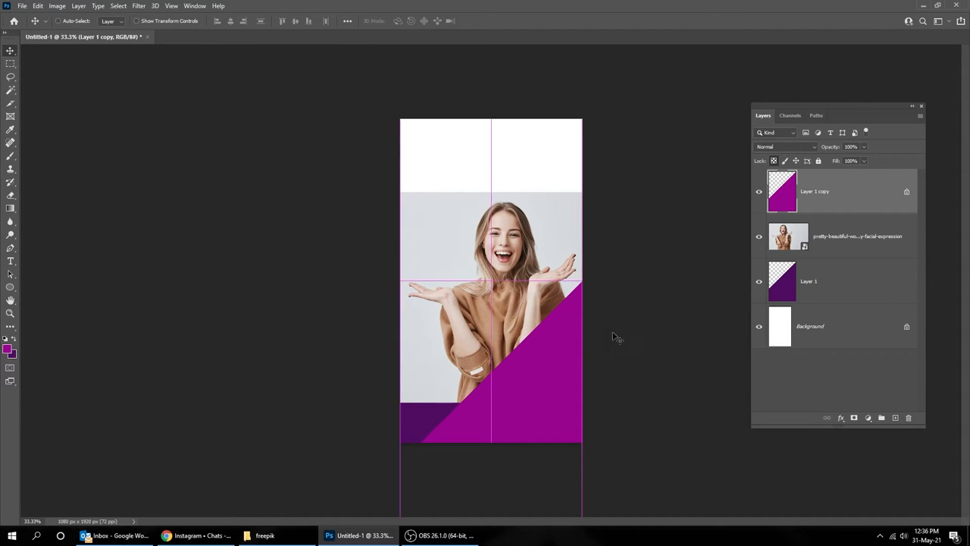
Select the woman as subject on the photo layer and mask out her grey backdrop.
click(833, 236)
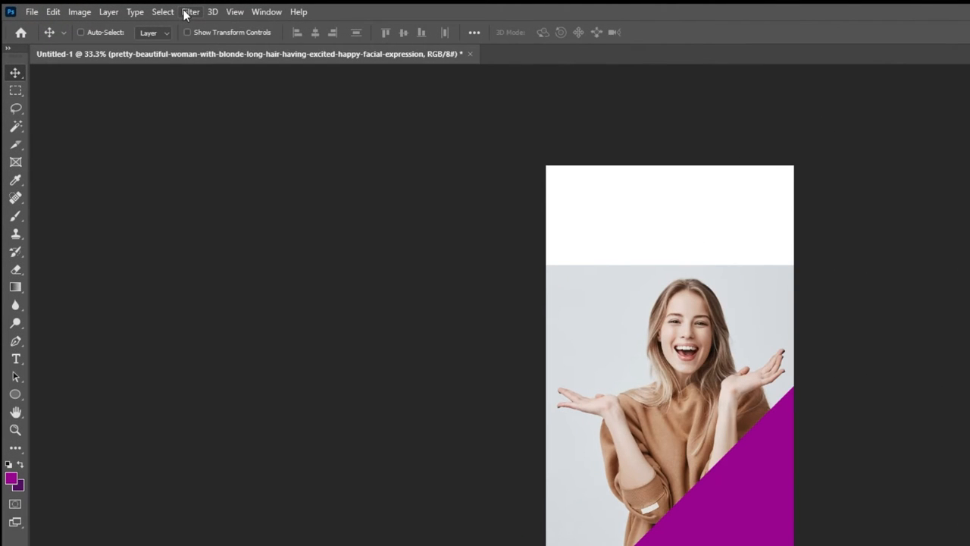
click(163, 12)
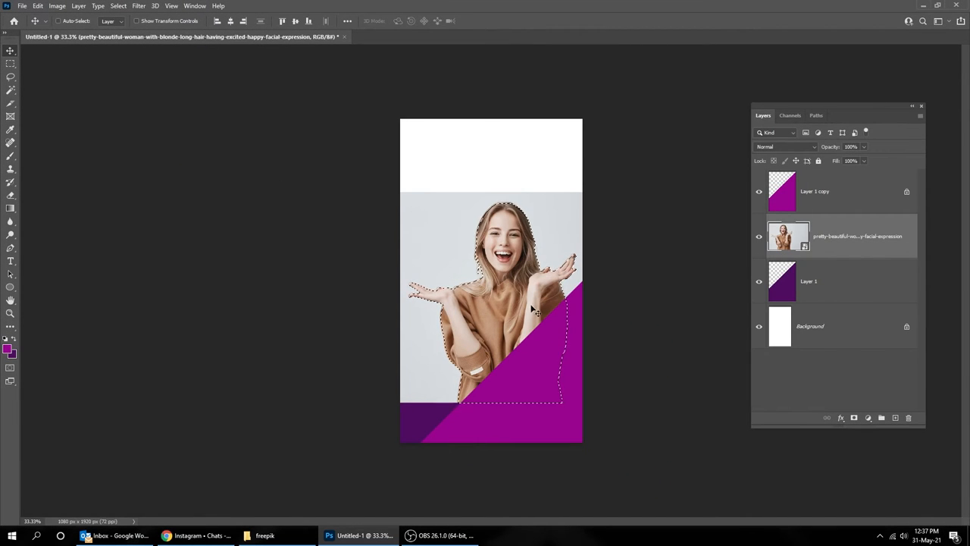
click(854, 418)
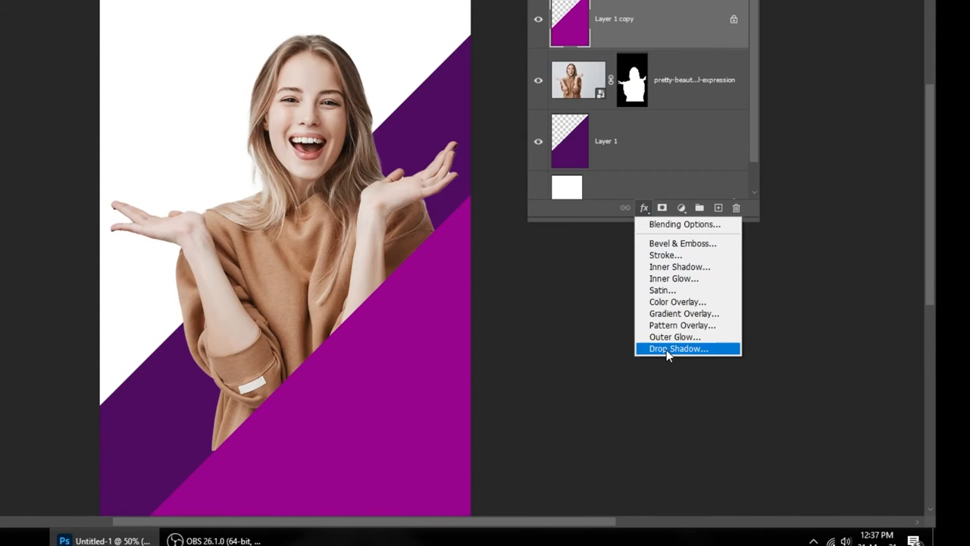
Add a soft dark drop shadow to Layer 1 copy, adjusting opacity, angle, distance and size.
click(677, 348)
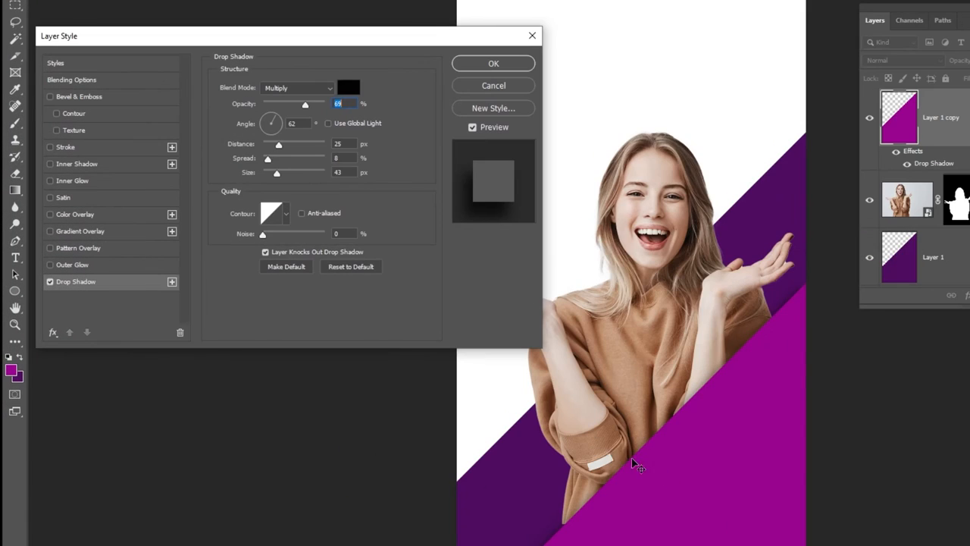
drag(276, 173, 277, 173)
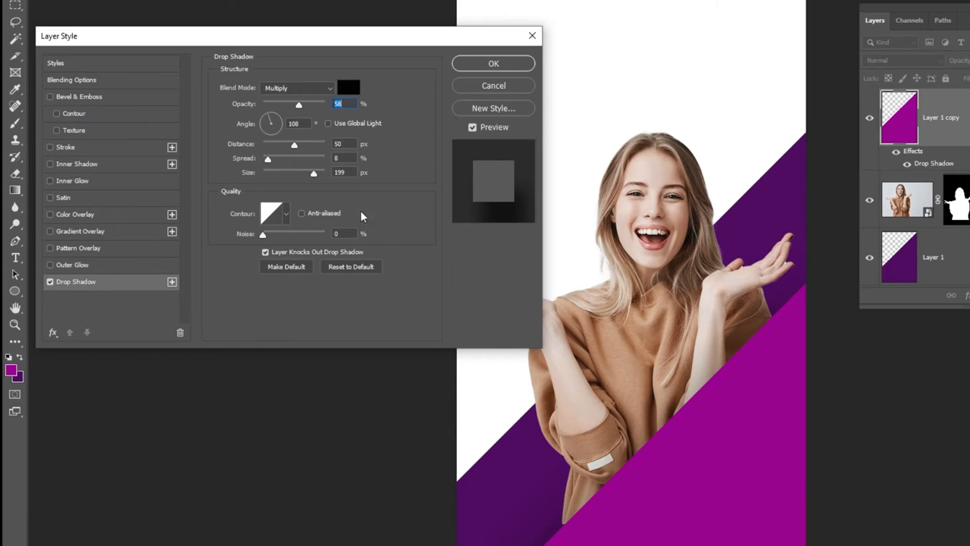
drag(313, 173, 287, 173)
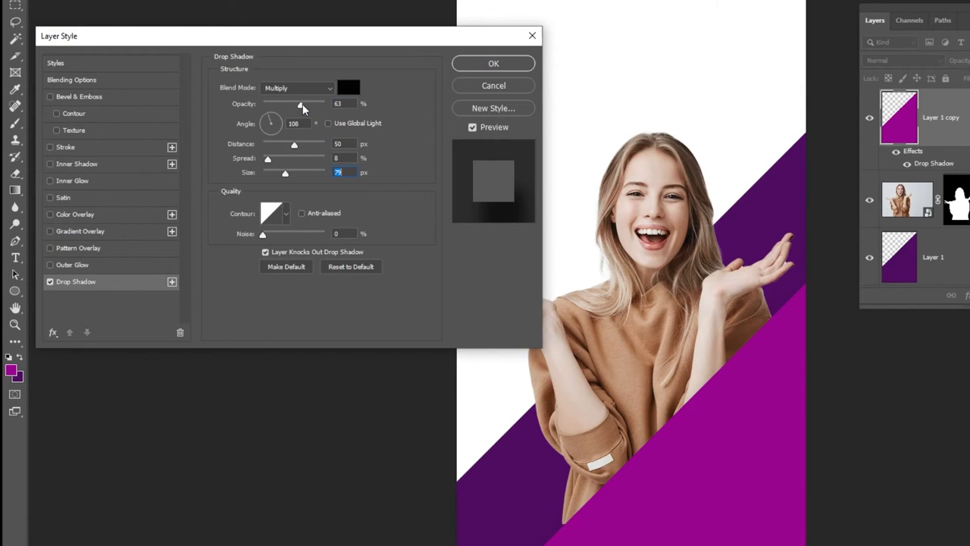
drag(300, 103, 304, 103)
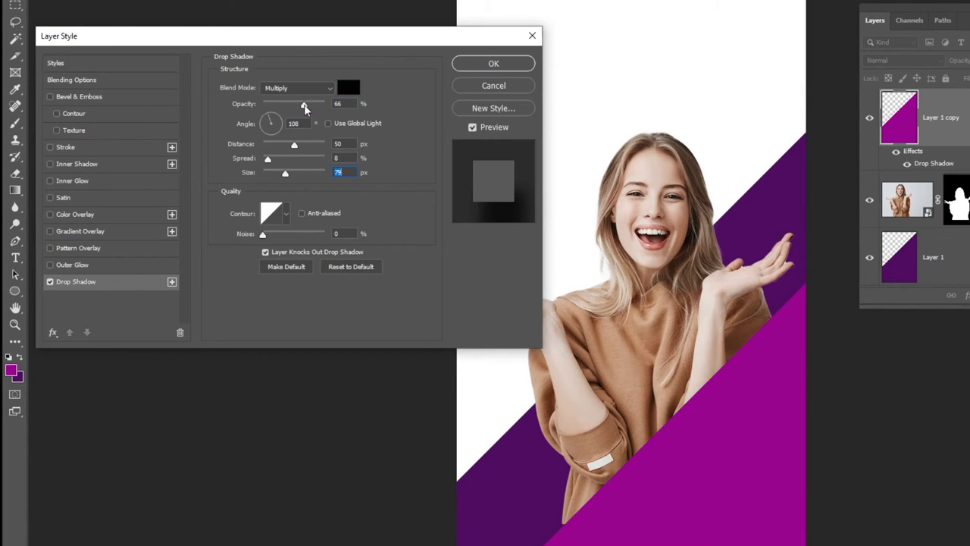
drag(296, 173, 286, 173)
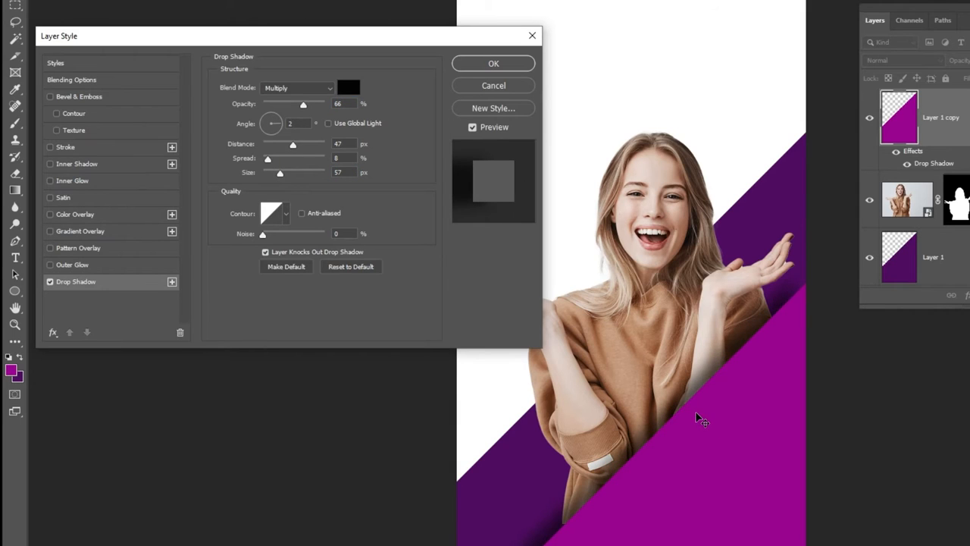
triple_click(342, 173)
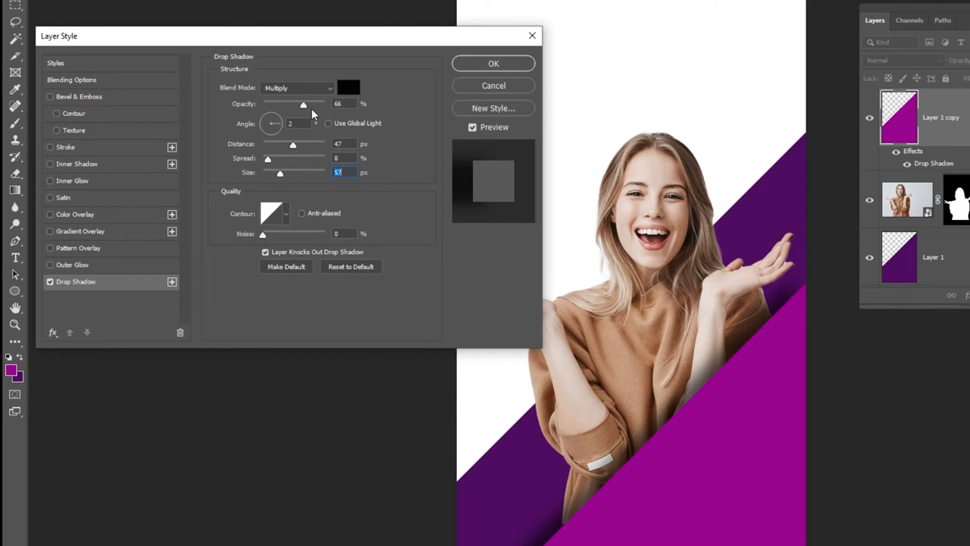
drag(303, 103, 287, 103)
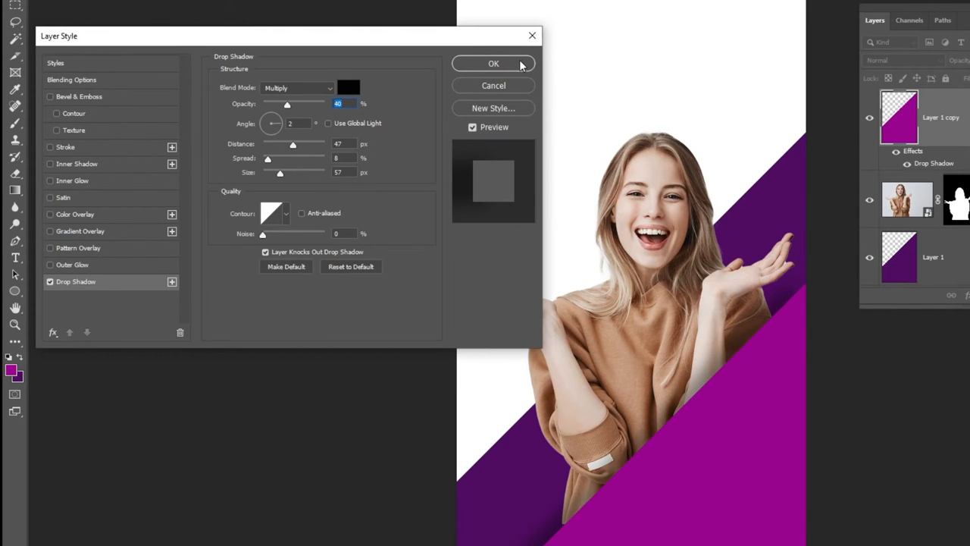
click(494, 64)
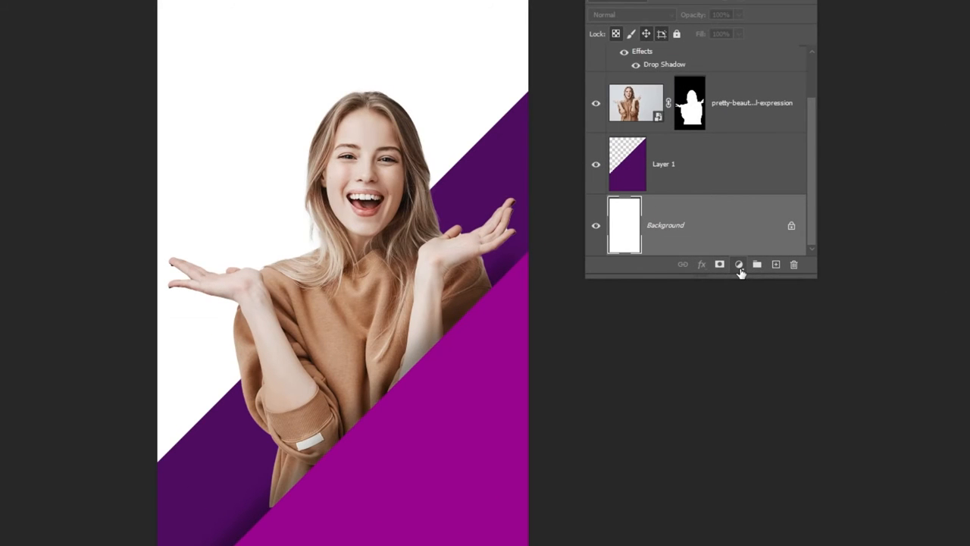
Add a Gradient fill layer above Background using the Black, White preset.
click(740, 264)
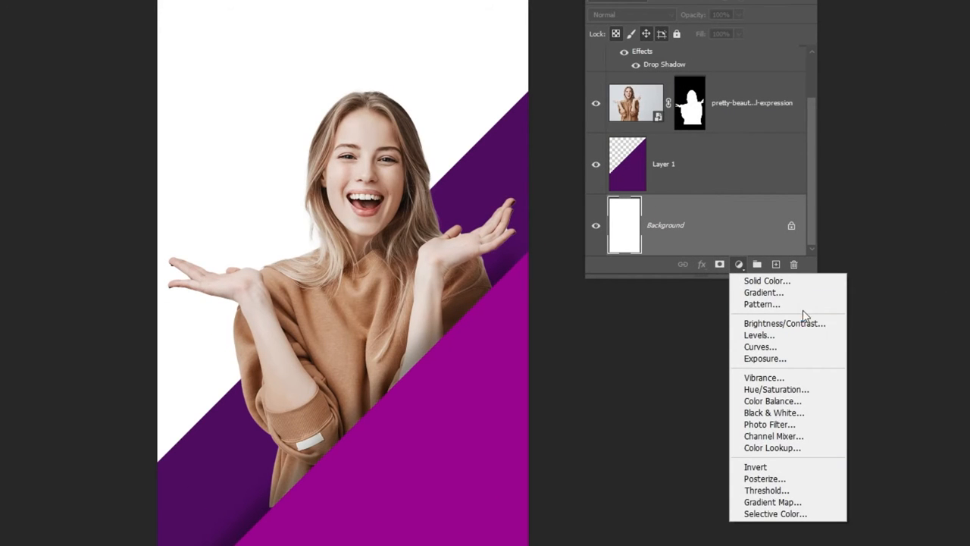
click(763, 291)
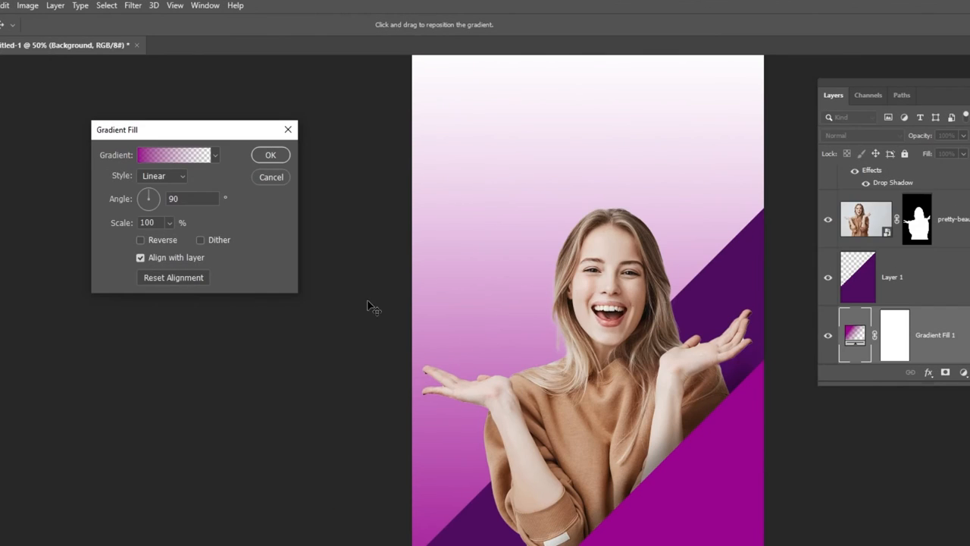
click(173, 154)
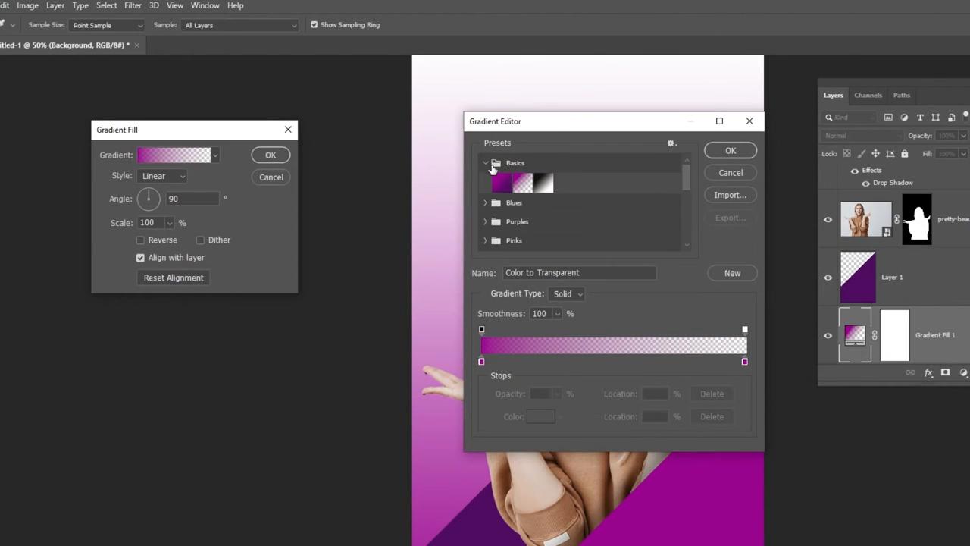
click(542, 182)
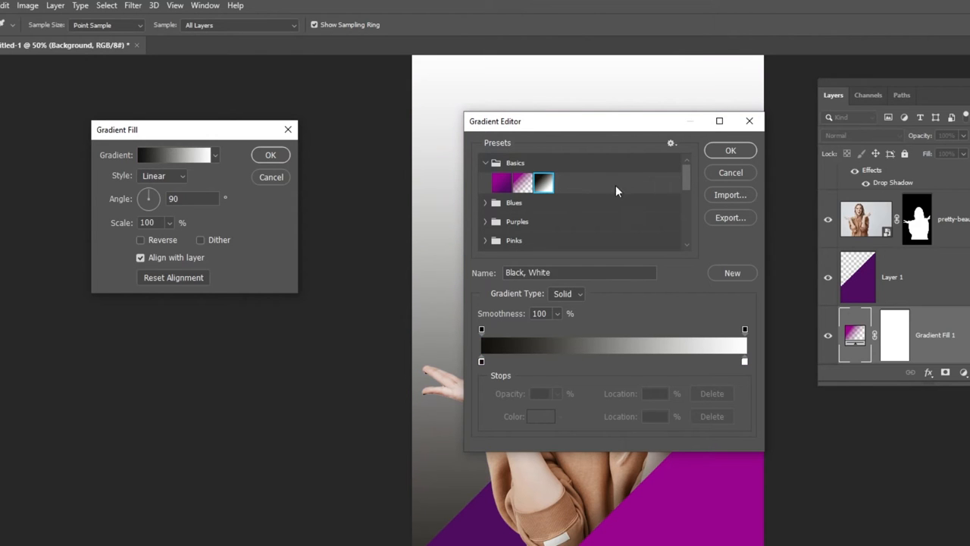
mouse_move(558, 127)
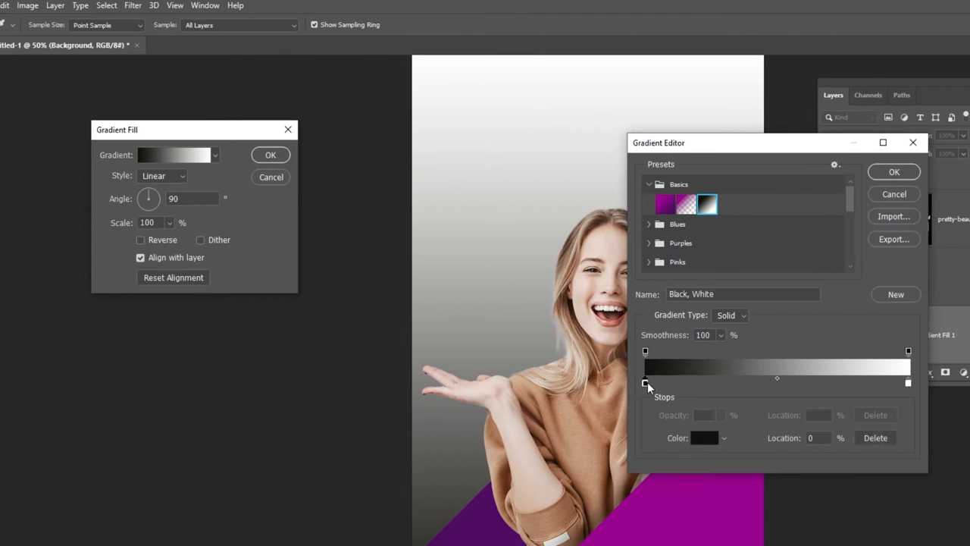
Change the dark stop to light grey, reverse the gradient and apply it.
double_click(646, 382)
text(a5a5a5)
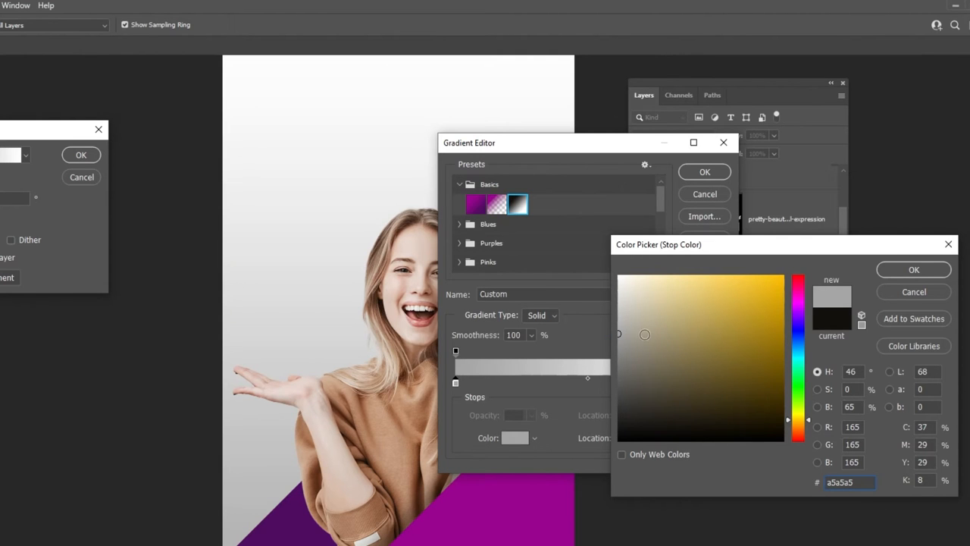
click(912, 270)
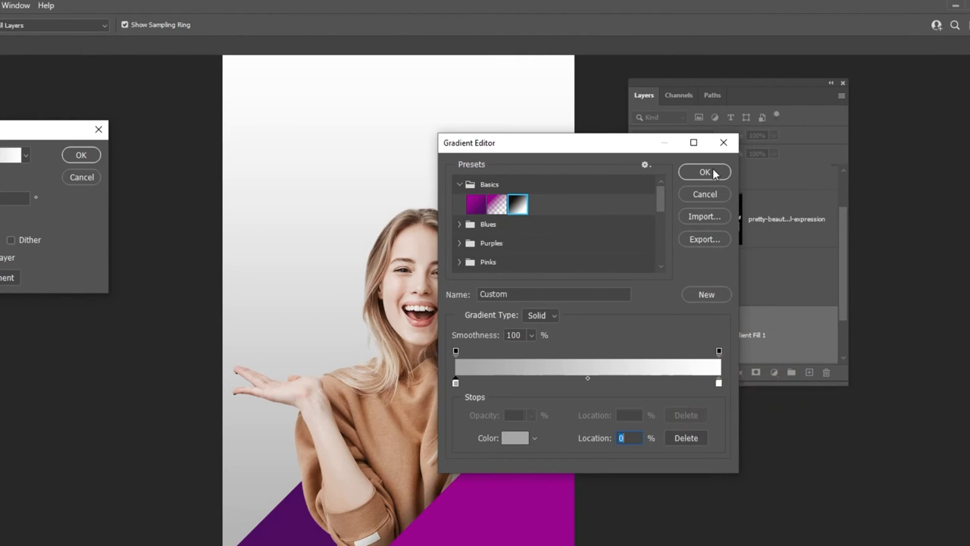
click(703, 173)
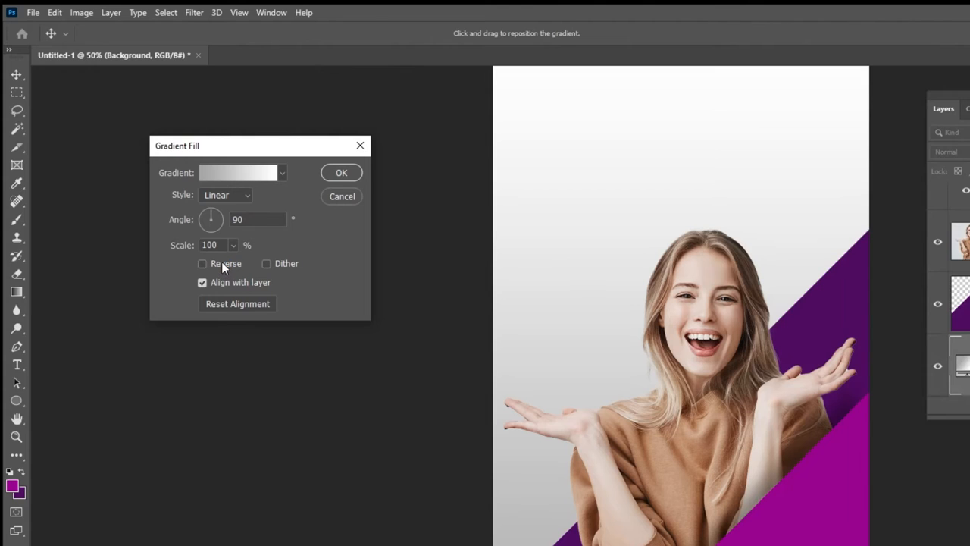
click(203, 263)
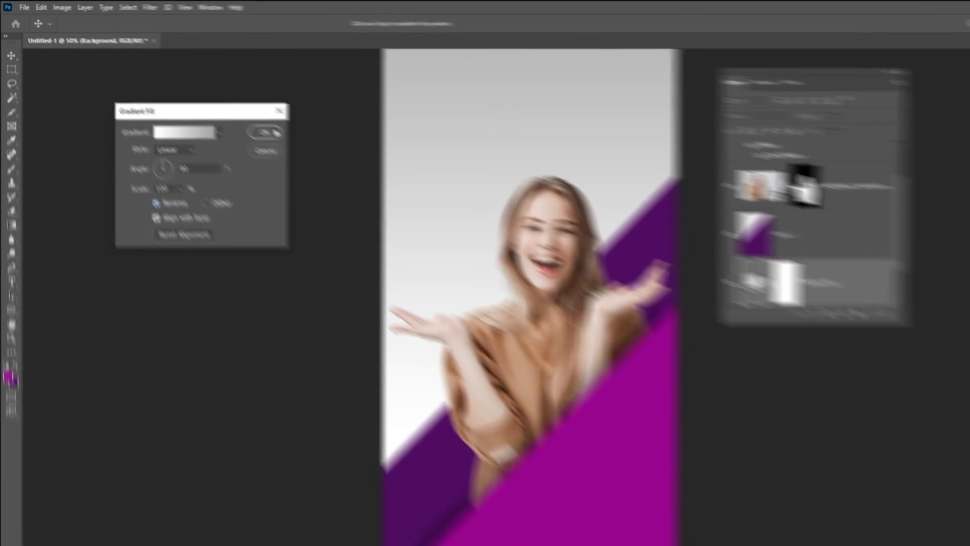
click(265, 132)
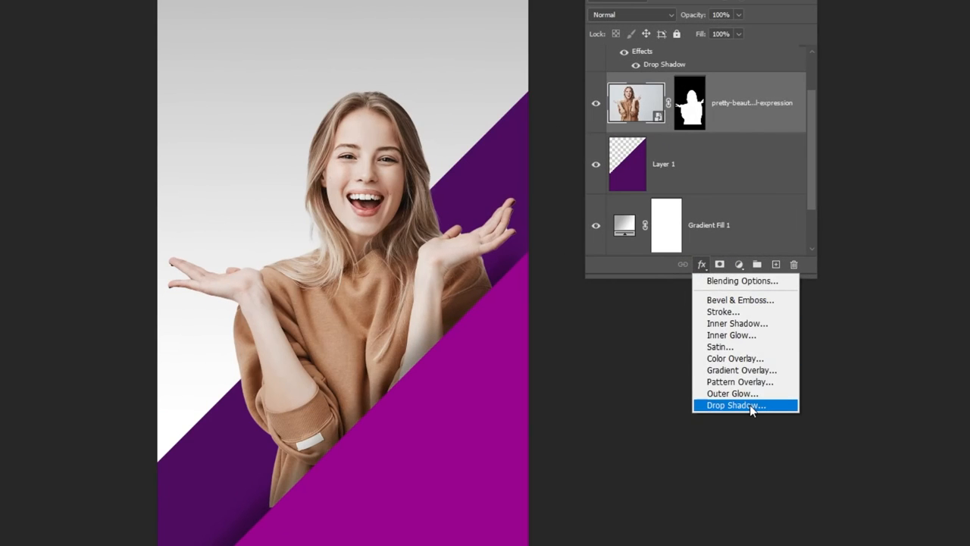
Apply a soft, faint drop shadow to the cut-out woman, lowering opacity and adjusting distance and size.
click(733, 405)
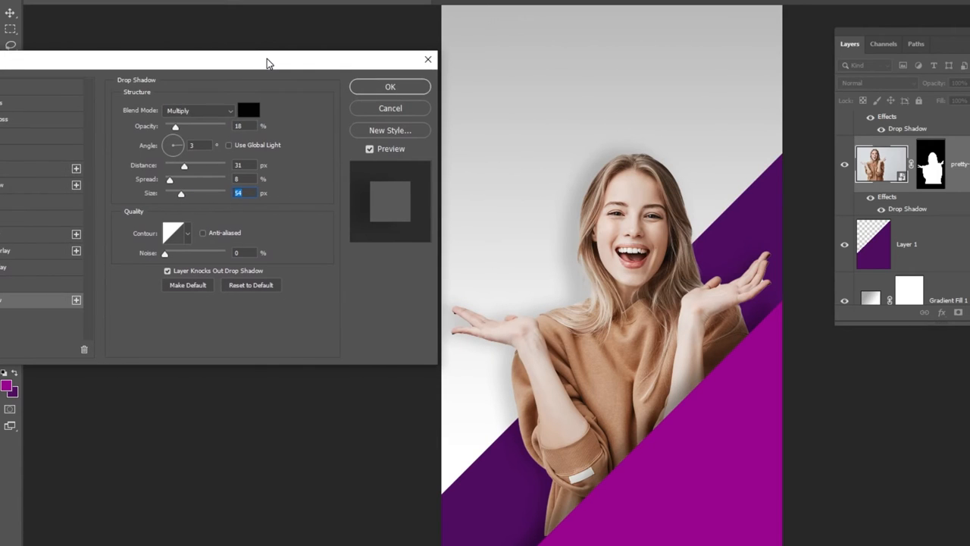
drag(170, 145, 176, 144)
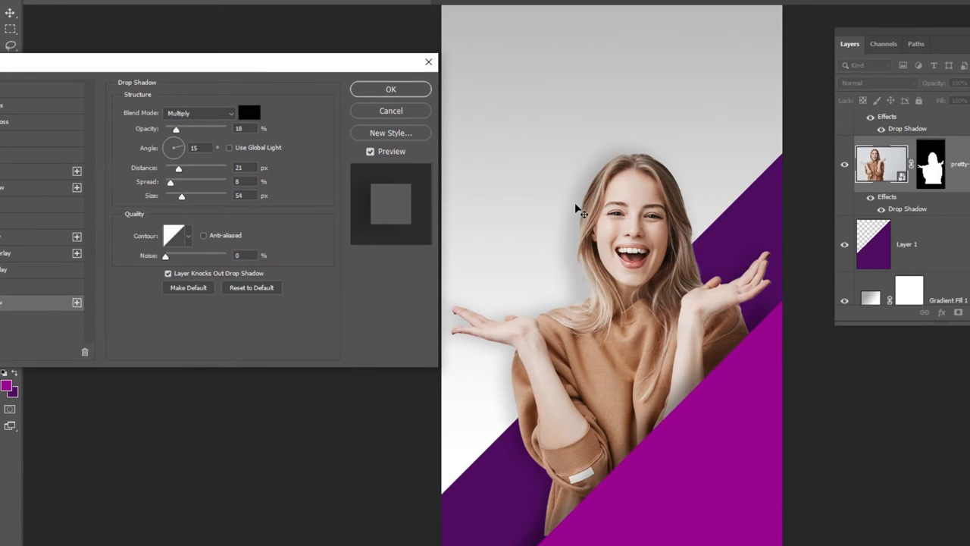
drag(176, 127, 179, 127)
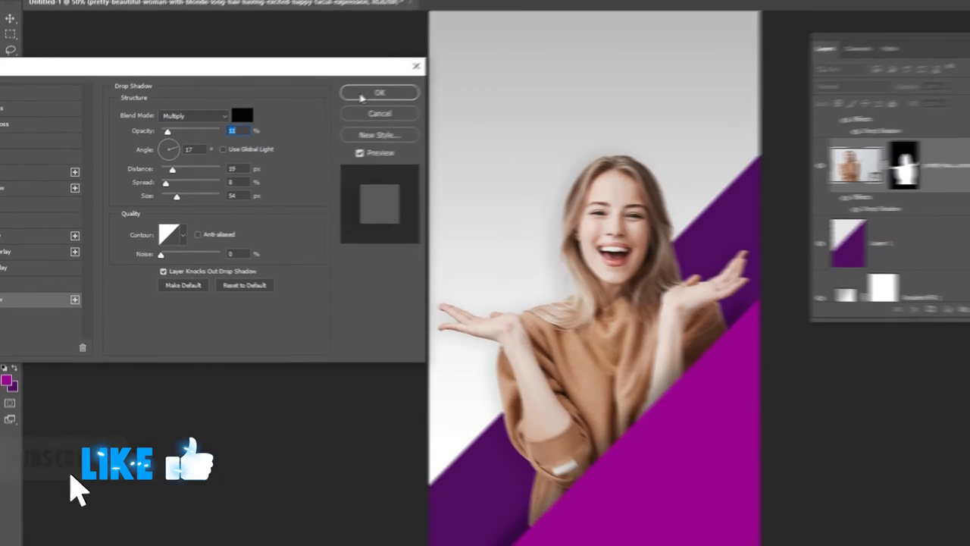
click(379, 93)
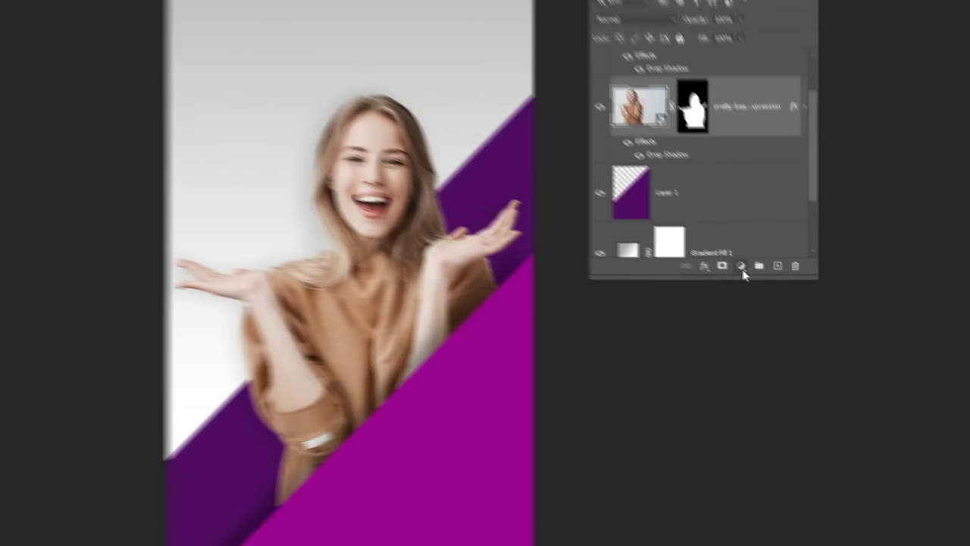
Add a Hue/Saturation adjustment layer in Color Burn mode with a faint Fill.
click(740, 264)
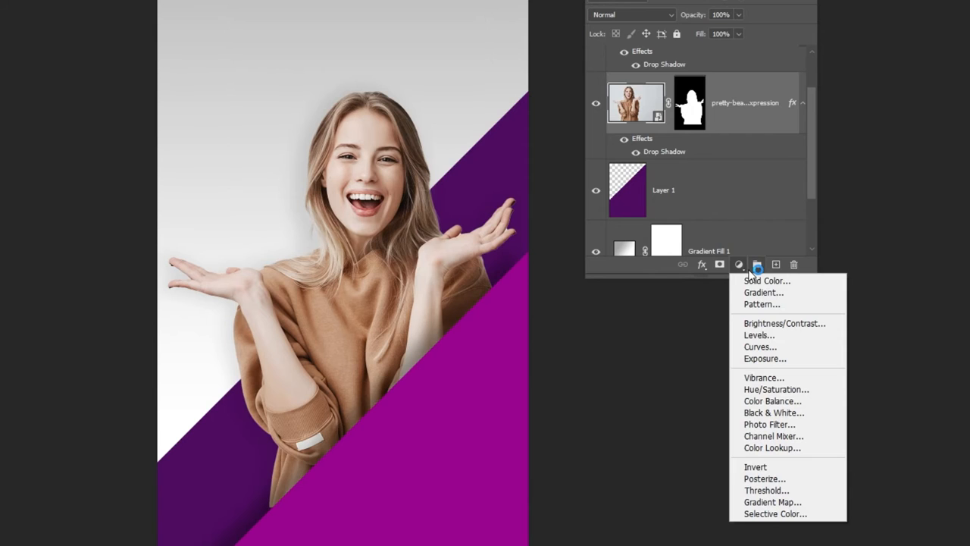
mouse_move(776, 388)
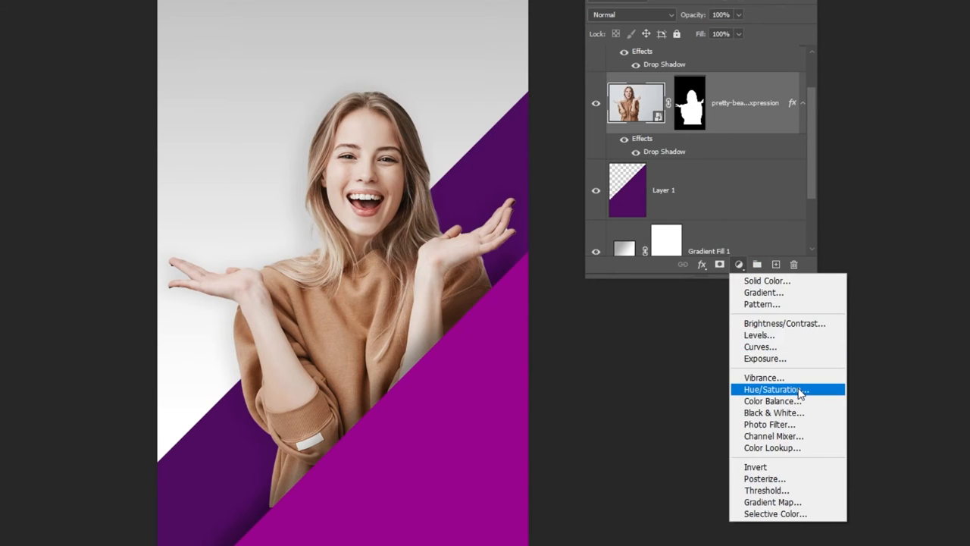
click(776, 388)
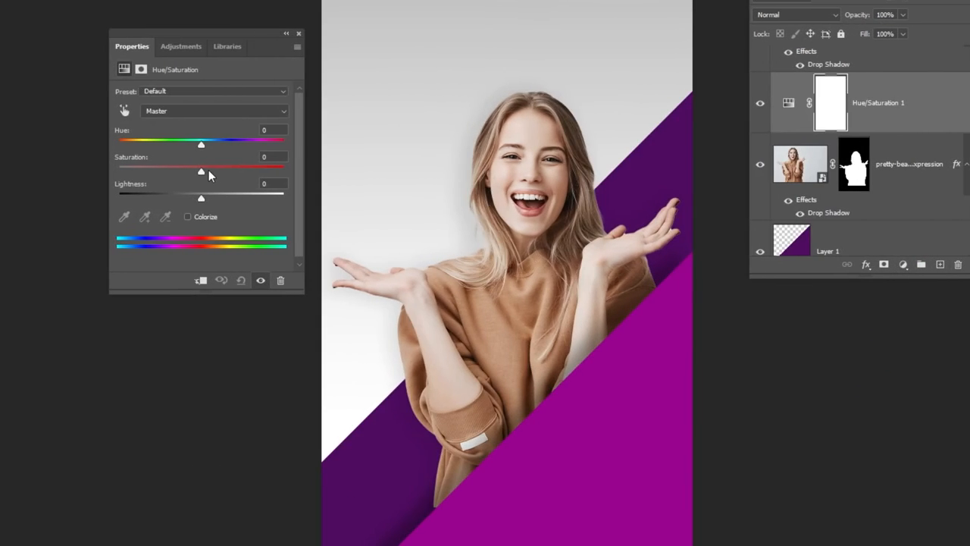
drag(202, 171, 281, 171)
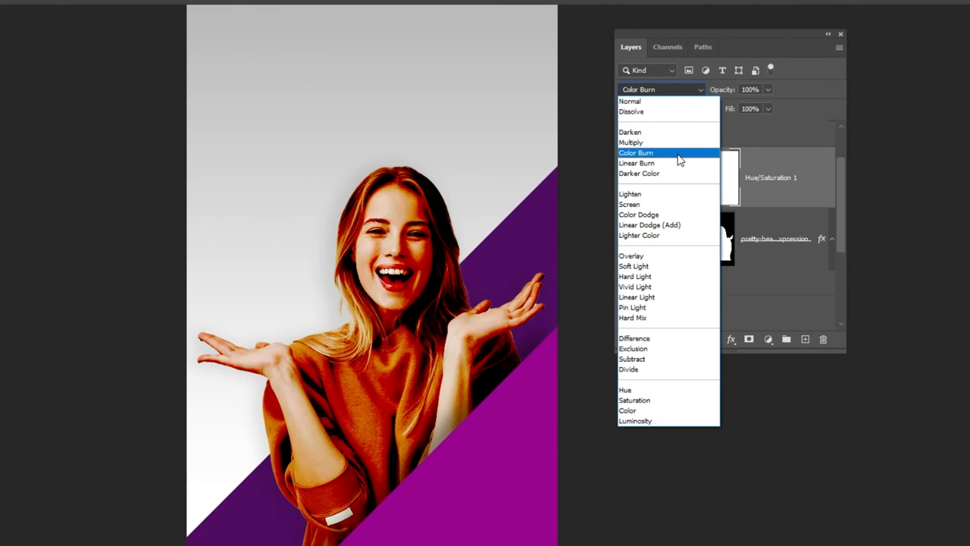
click(635, 151)
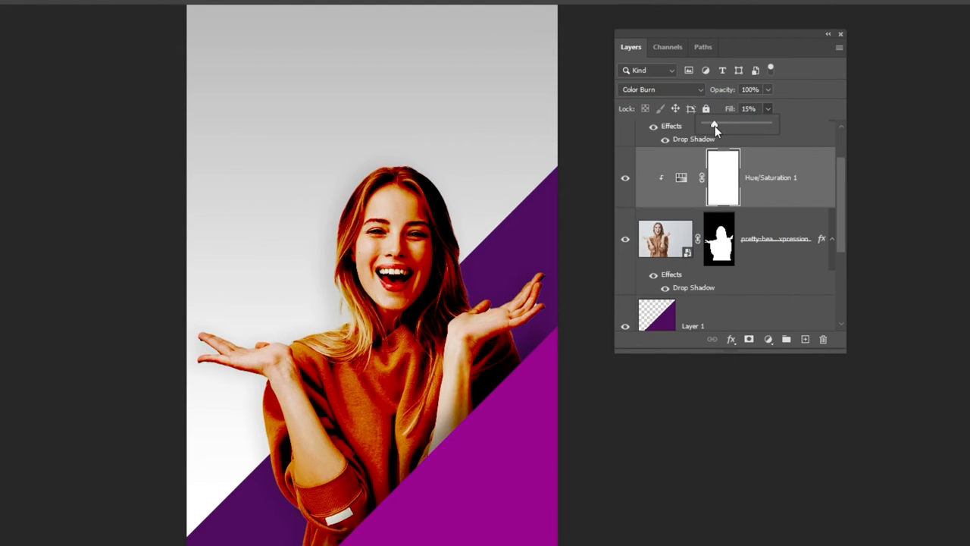
drag(715, 124, 709, 125)
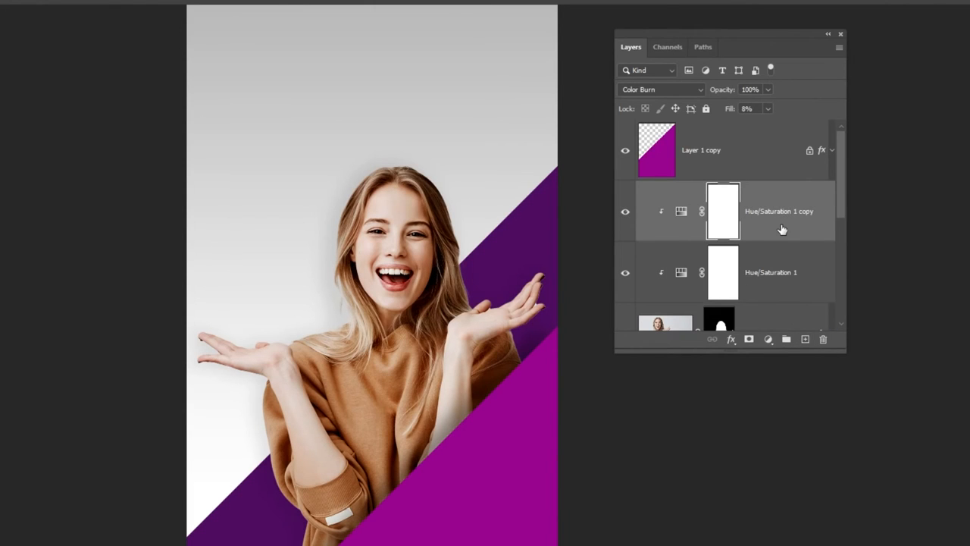
Set the duplicated Hue/Saturation adjustment to Color Dodge mode.
click(659, 89)
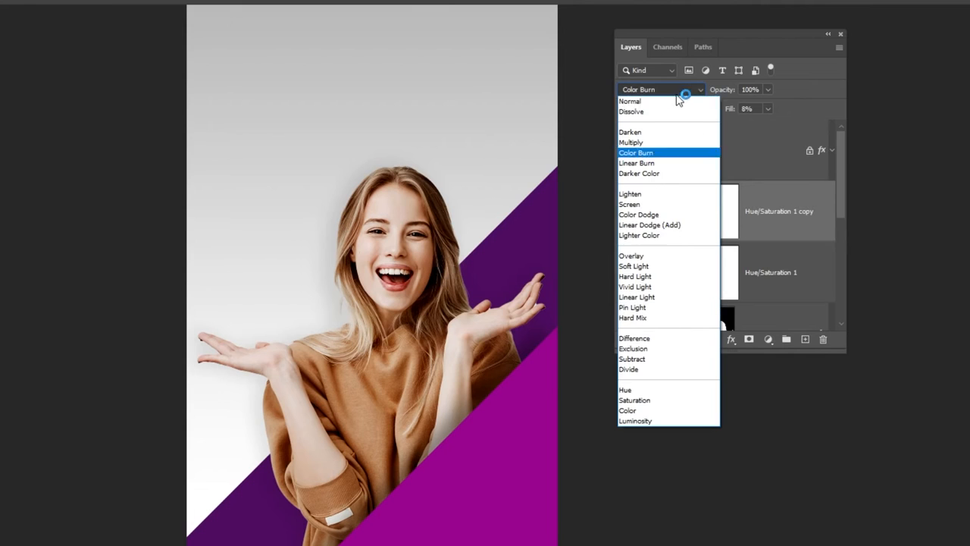
click(639, 216)
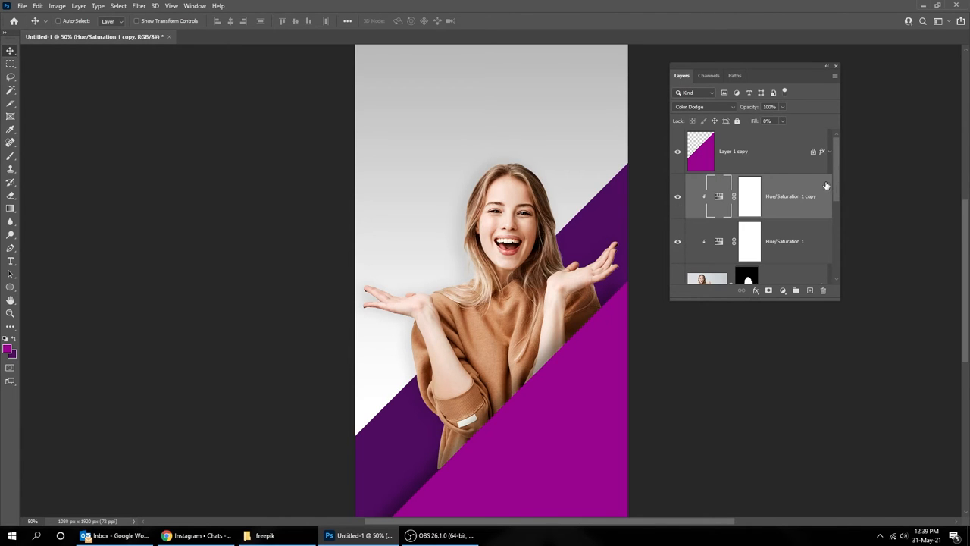
mouse_move(11, 262)
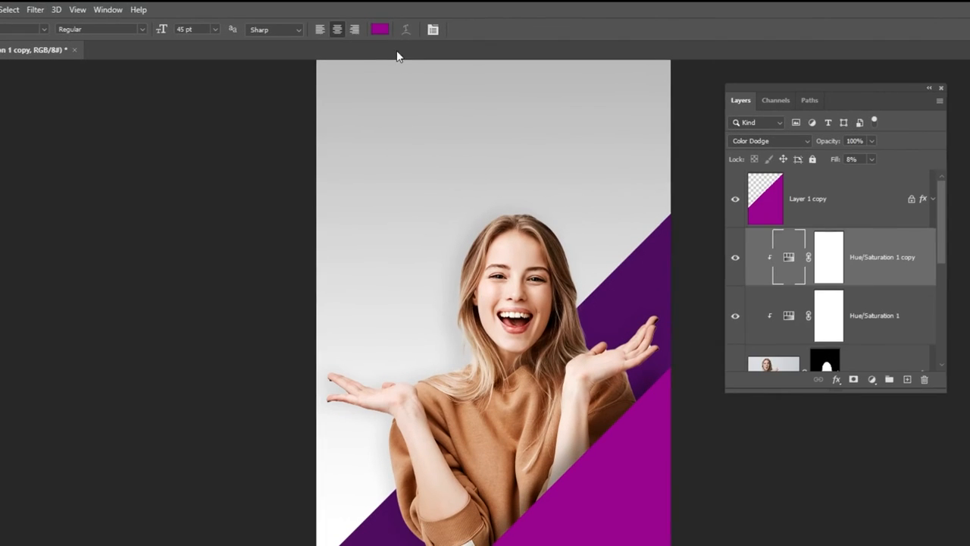
Create a Montserrat ExtraBold headline at top left reading HAPPINESS IS AN INSIDE JOB.
click(378, 29)
text(Montserrat)
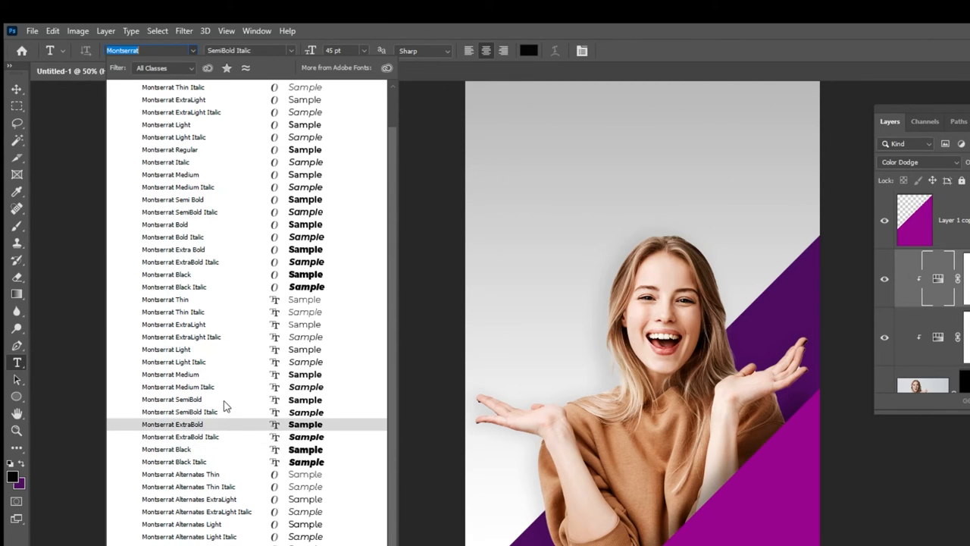
click(173, 424)
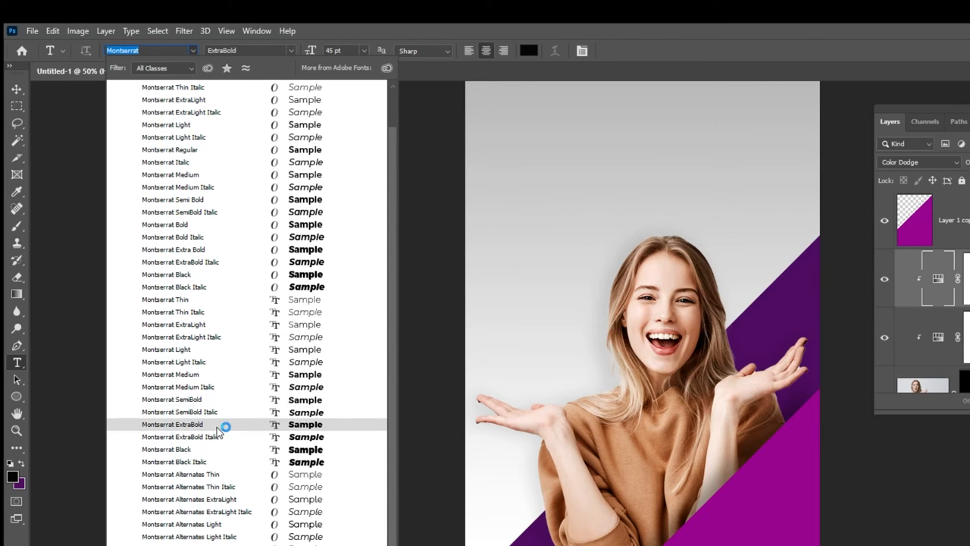
click(173, 424)
text(ha)
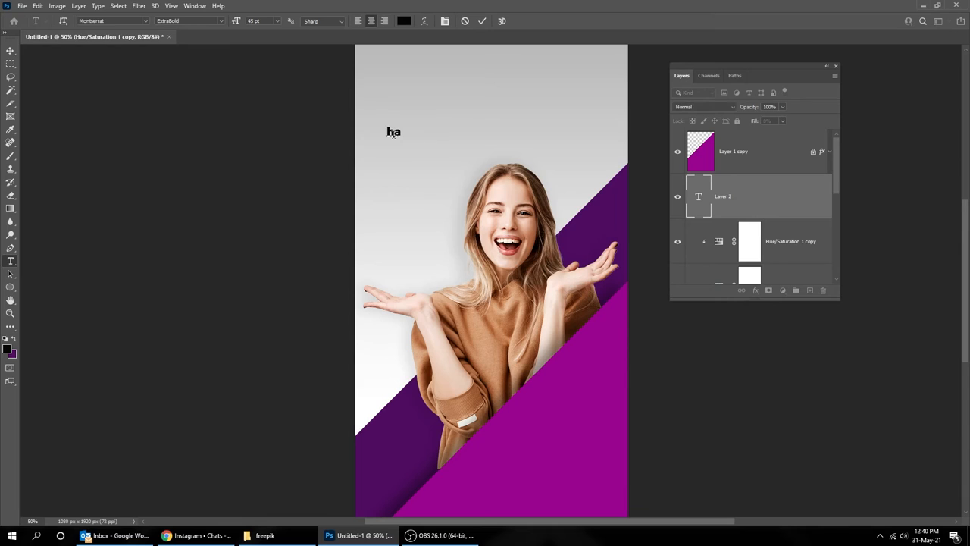
text(HAPP)
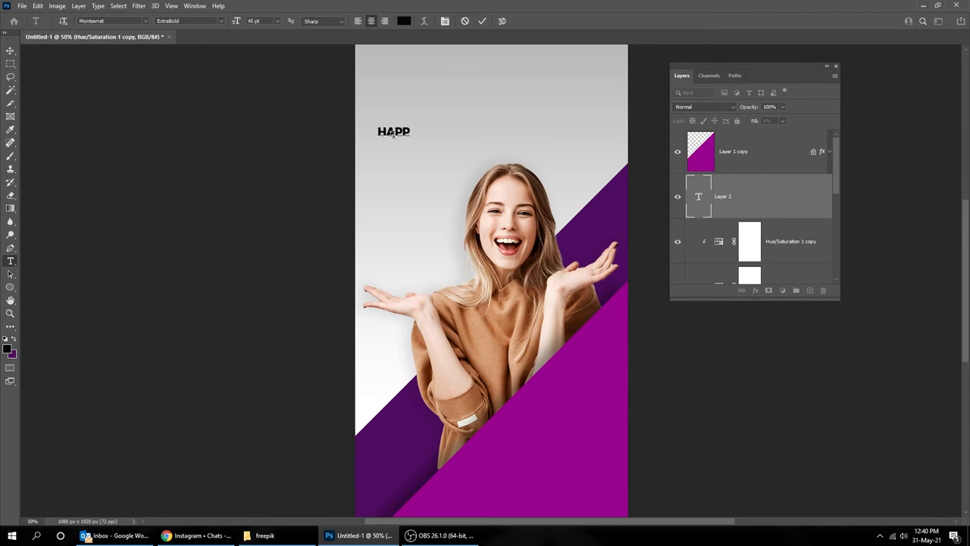
text(INESS)
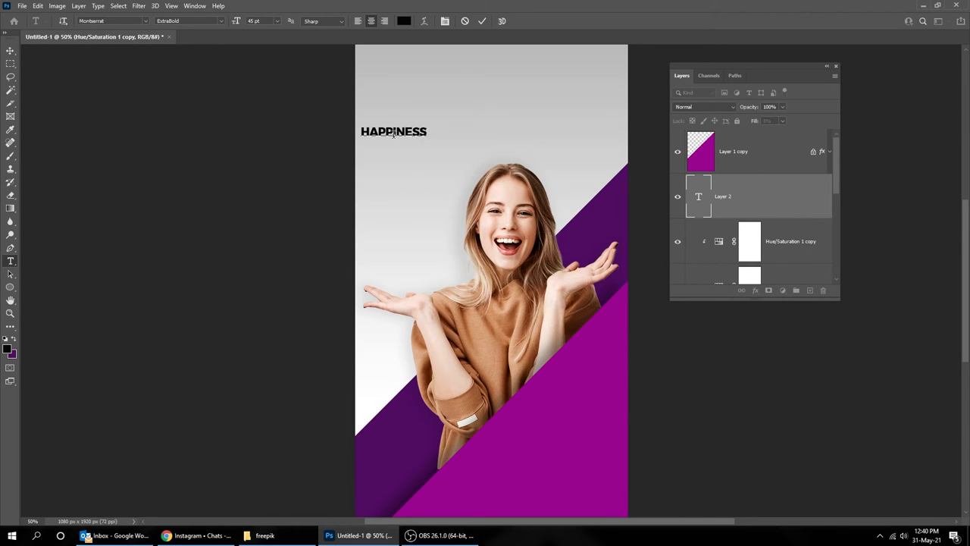
text(IS AN INSIDE JOB)
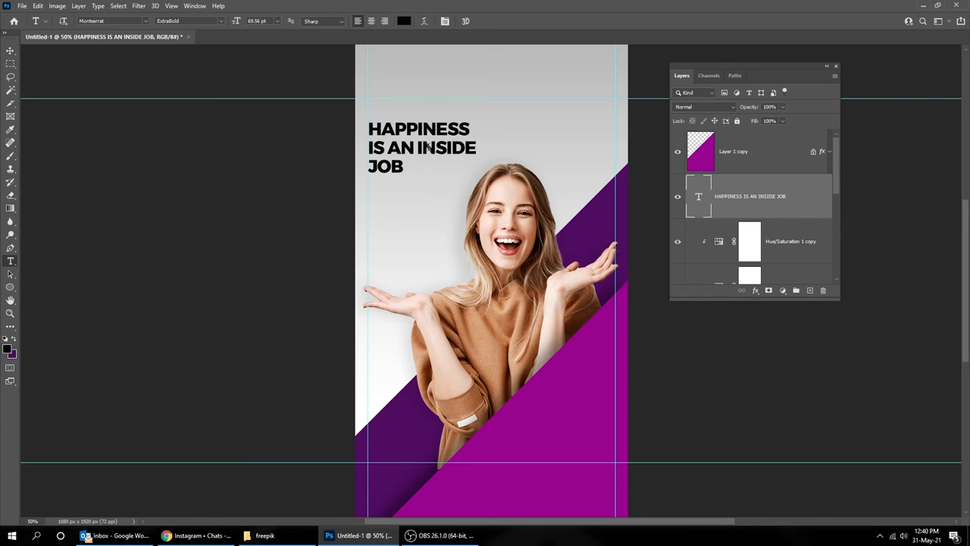
click(194, 6)
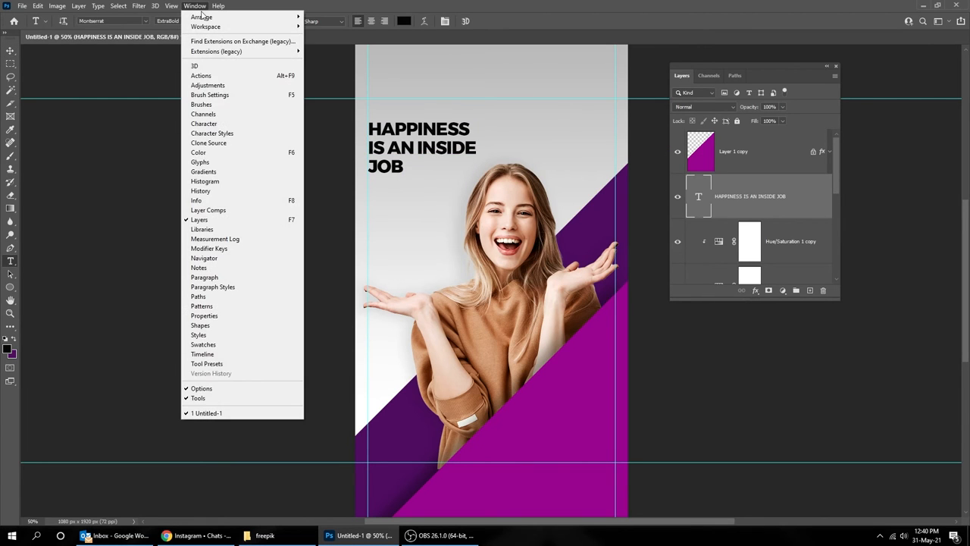
mouse_move(212, 133)
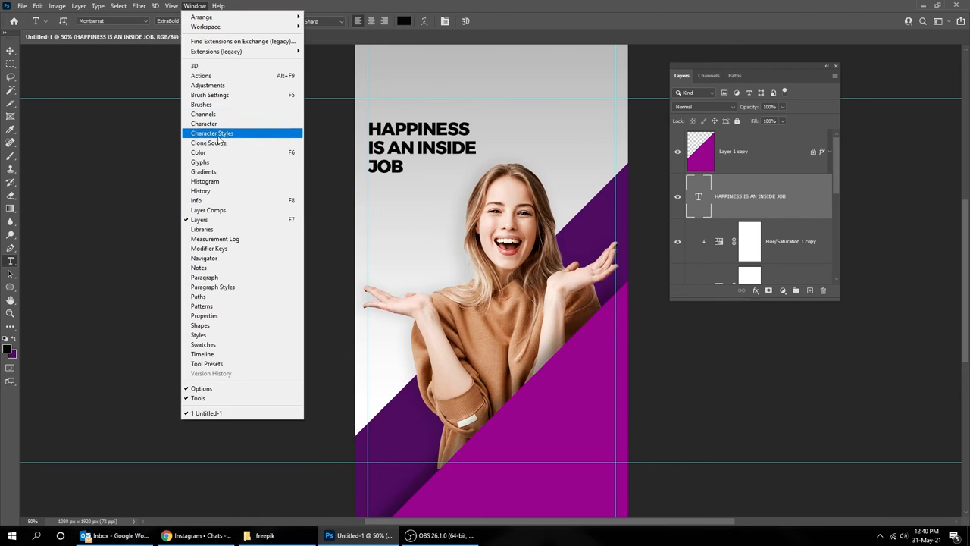
mouse_move(203, 276)
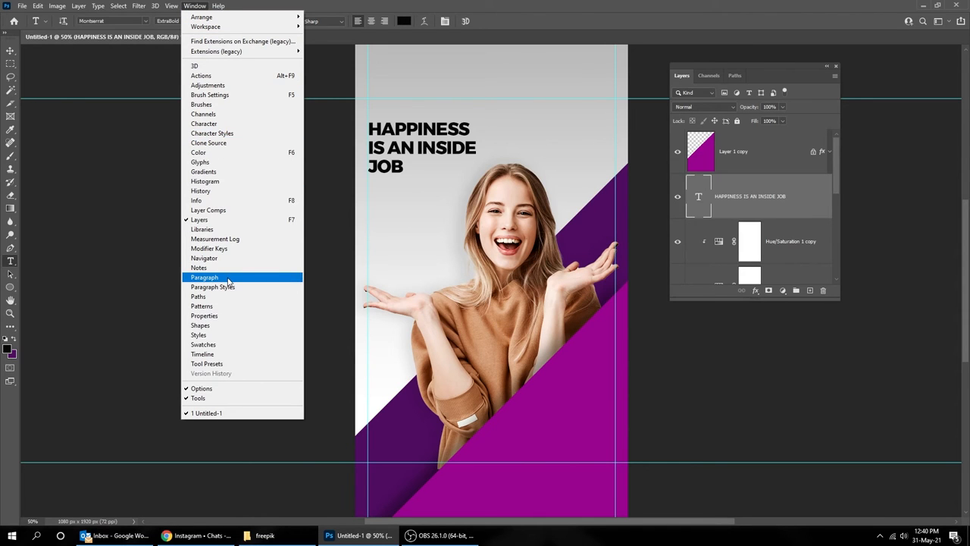
Show the Character panel and tighten the headline's leading so its three lines stack compactly.
click(204, 275)
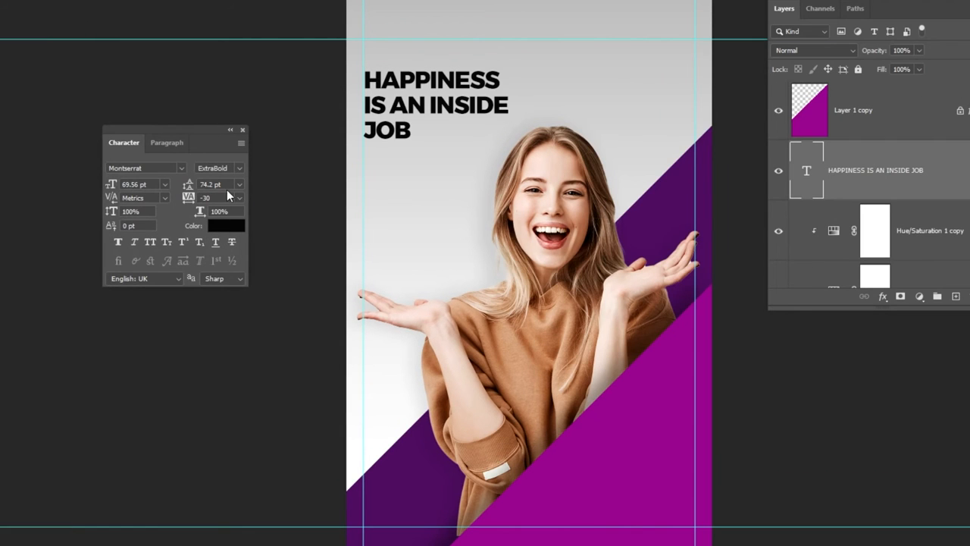
click(215, 185)
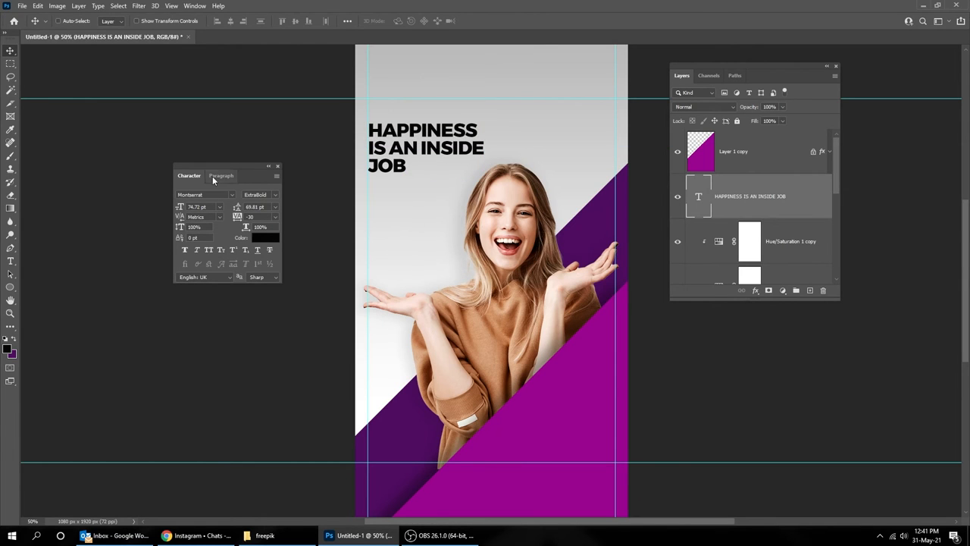
click(11, 259)
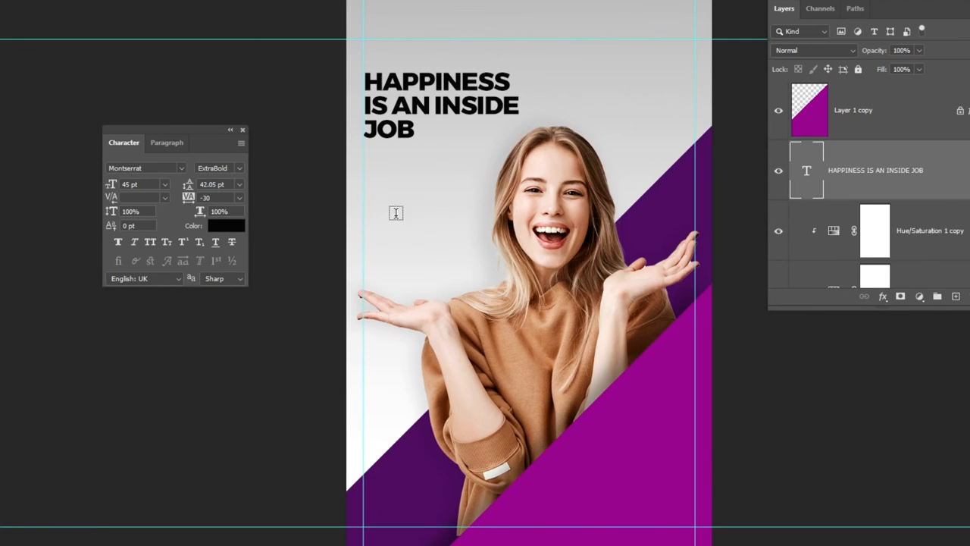
Add a medium-weight credit line -Silvia Boorstein below the headline.
click(396, 212)
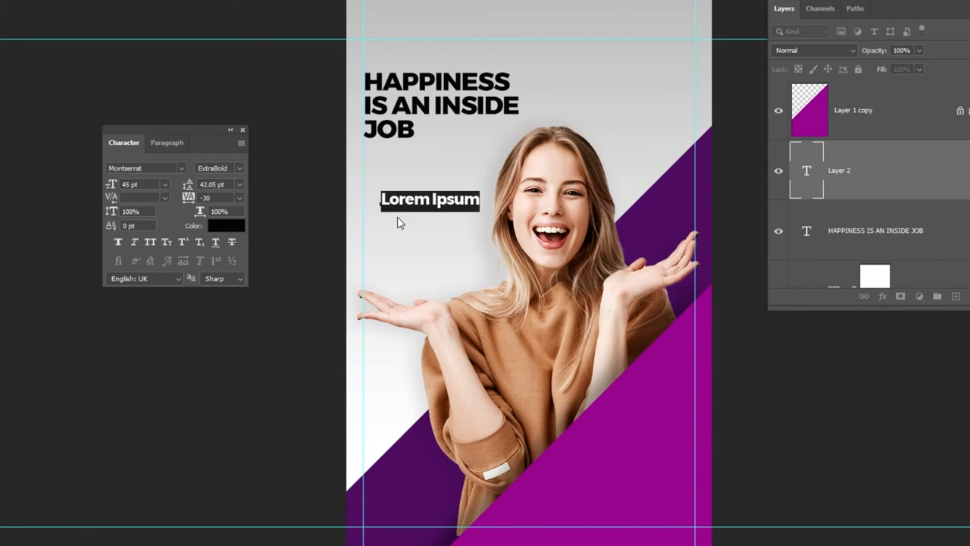
text(Silvia)
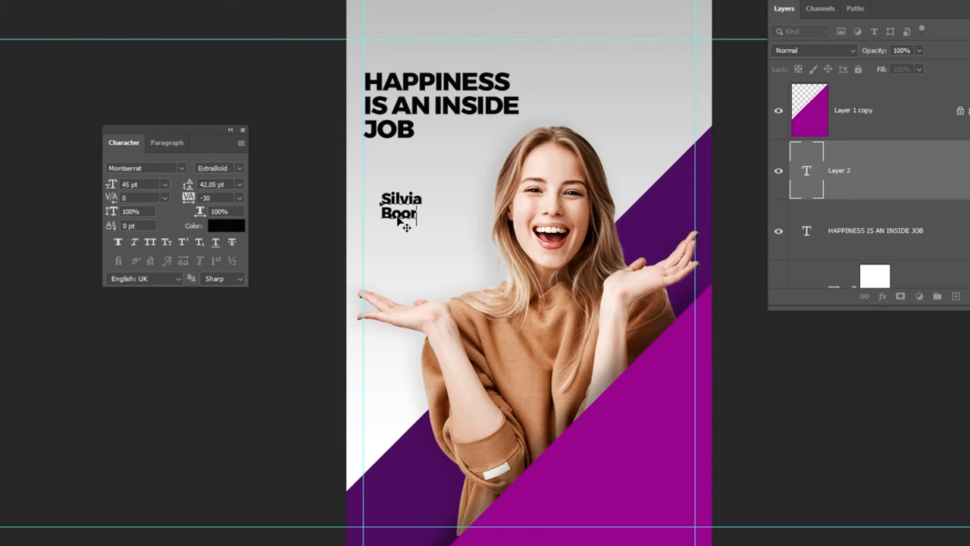
text(stein)
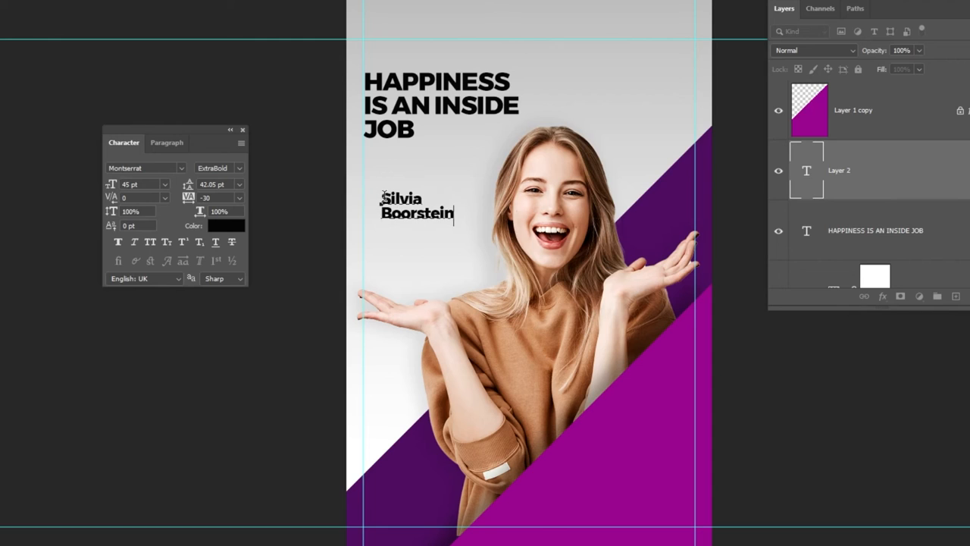
click(240, 167)
text(-)
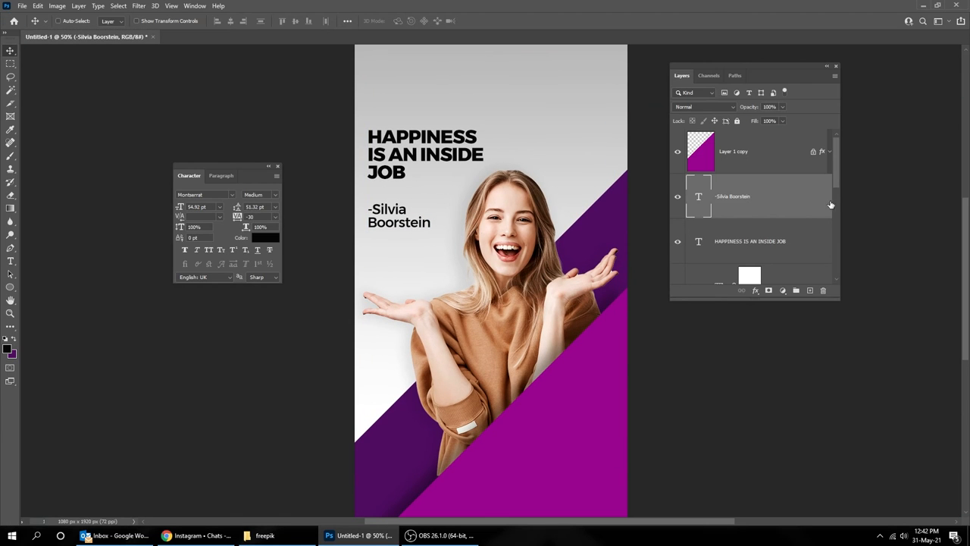
mouse_move(837, 215)
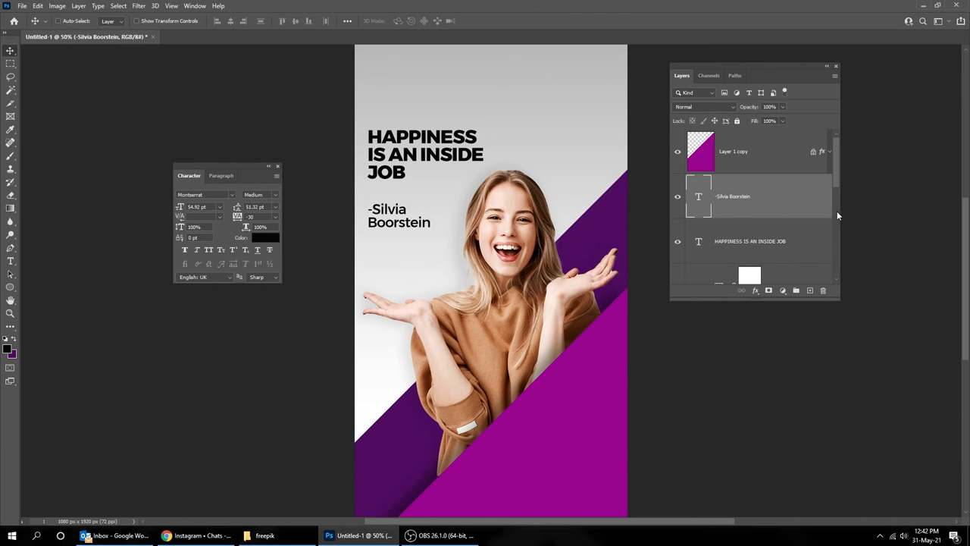
scroll(down, 3)
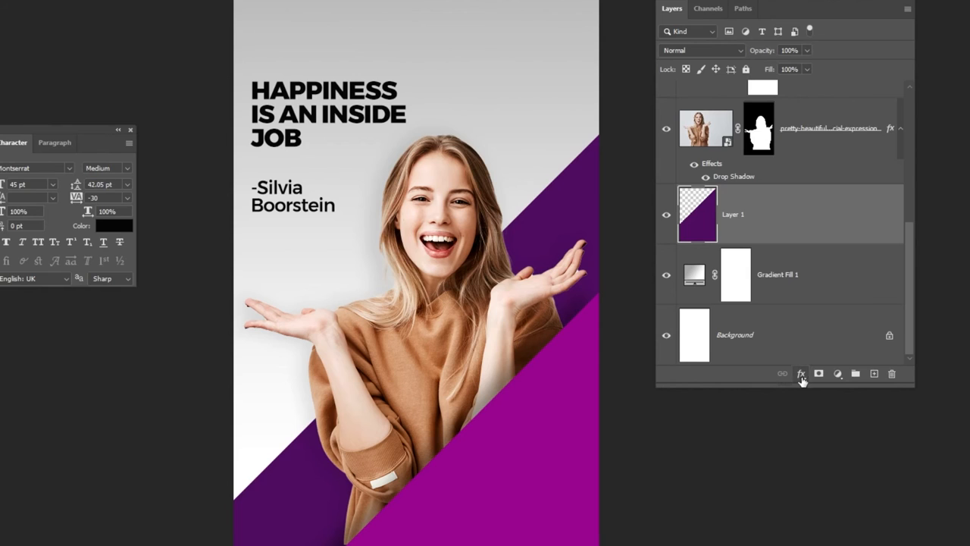
Add a Pattern Overlay using the Legacy Patterns > 2019 Patterns > Dirt cracked texture on the purple band.
click(800, 373)
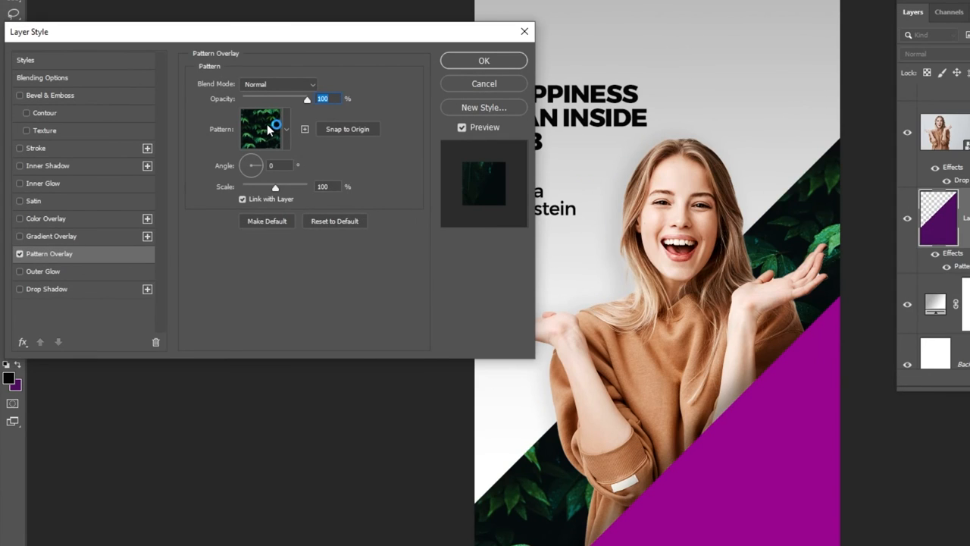
click(285, 128)
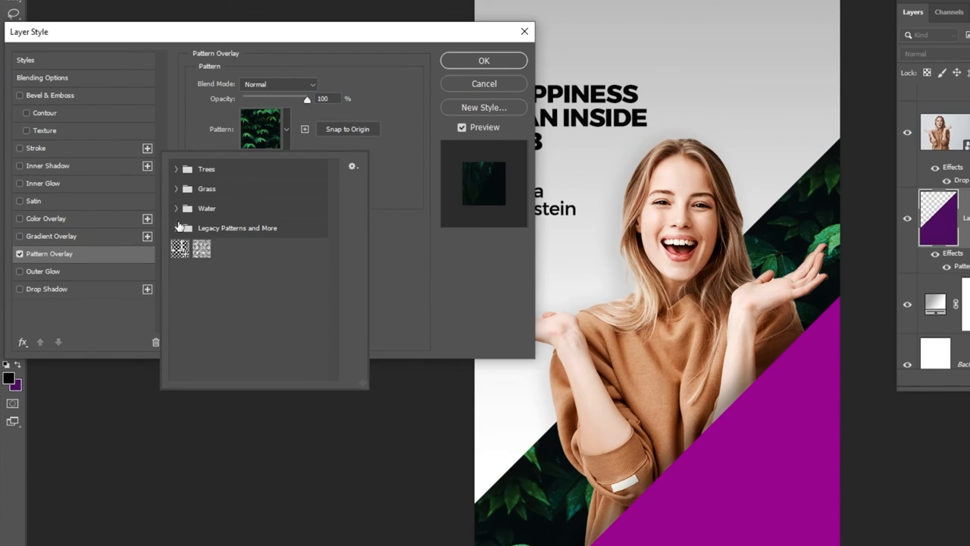
click(176, 227)
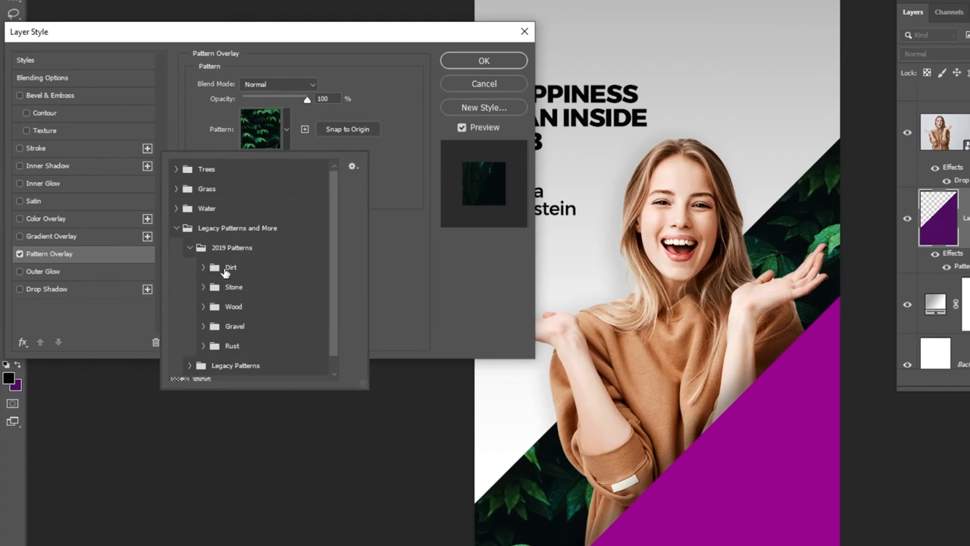
click(230, 267)
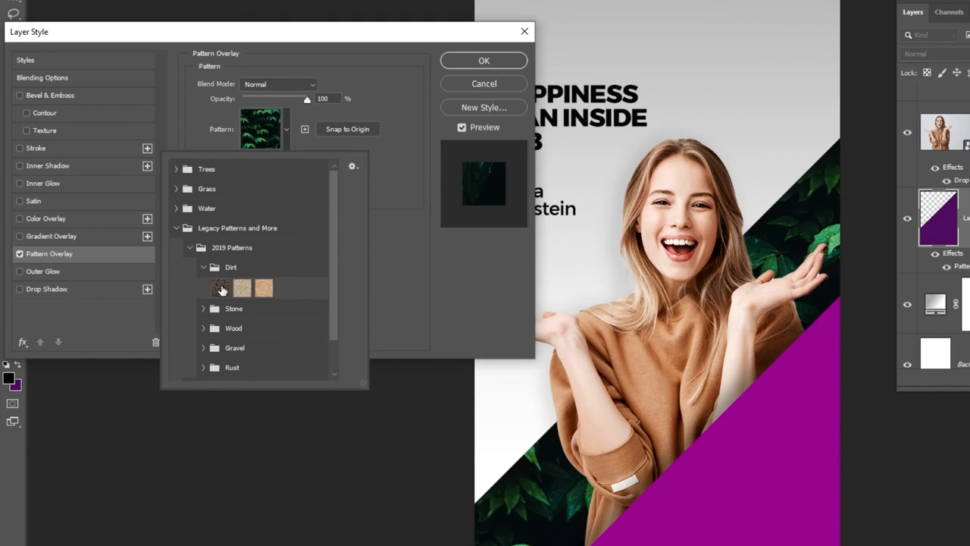
click(243, 288)
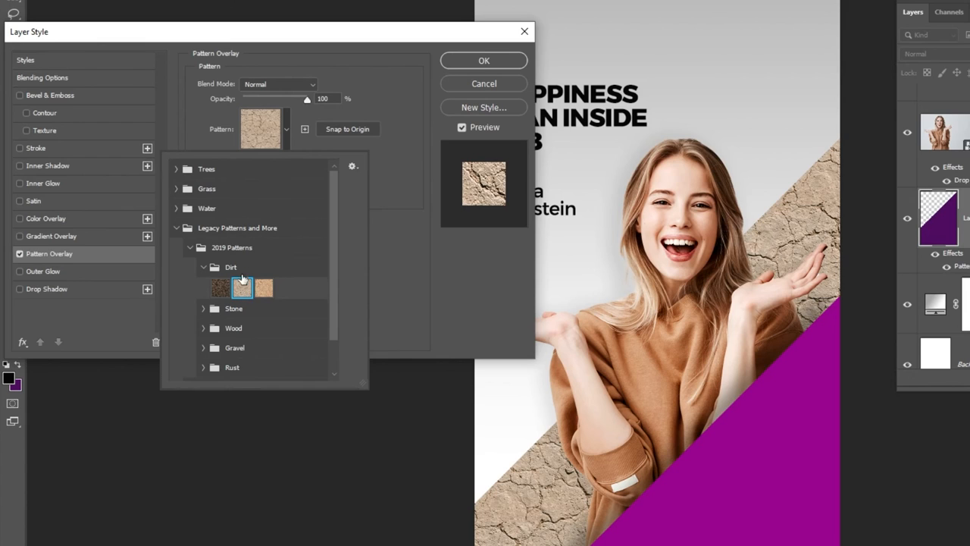
click(241, 288)
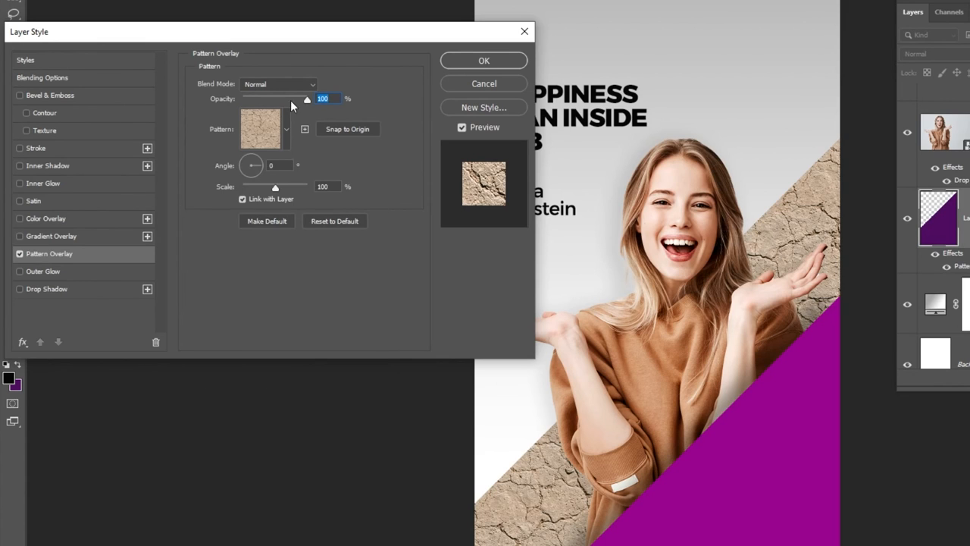
Blend the dirt pattern in Soft Light at about 67% opacity and confirm.
click(279, 85)
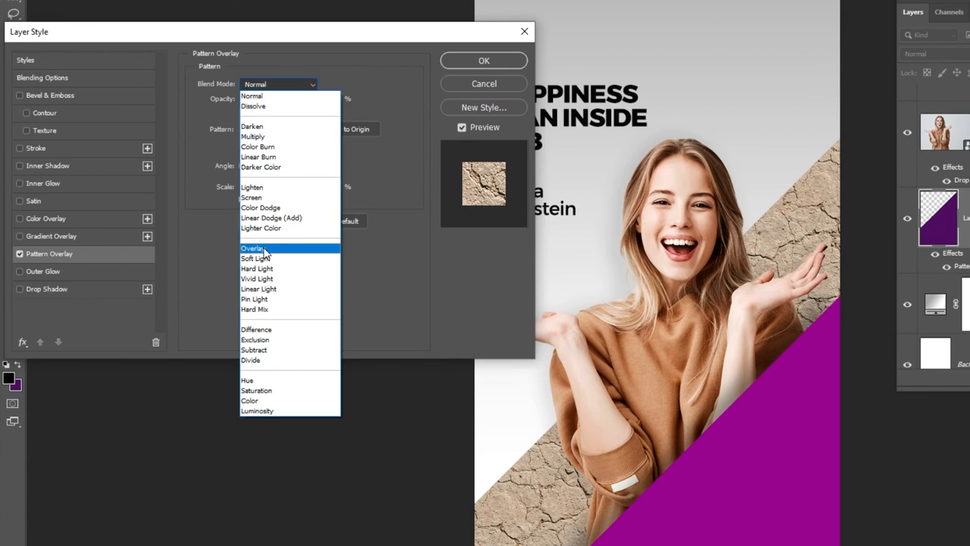
click(251, 248)
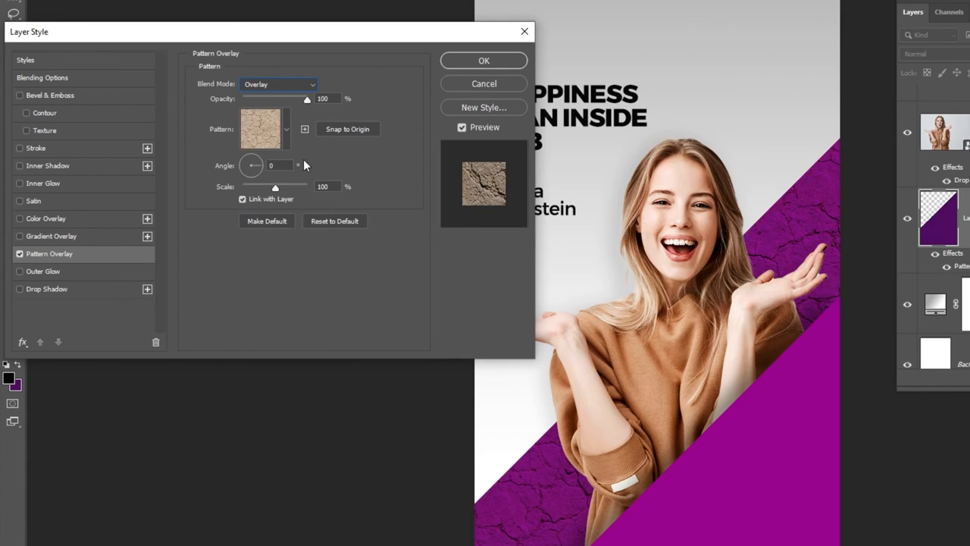
click(279, 85)
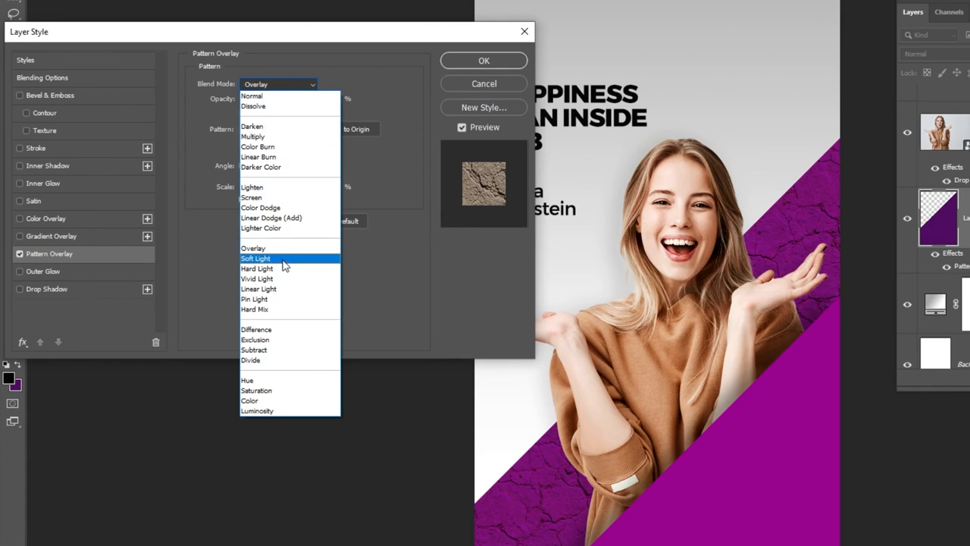
click(254, 257)
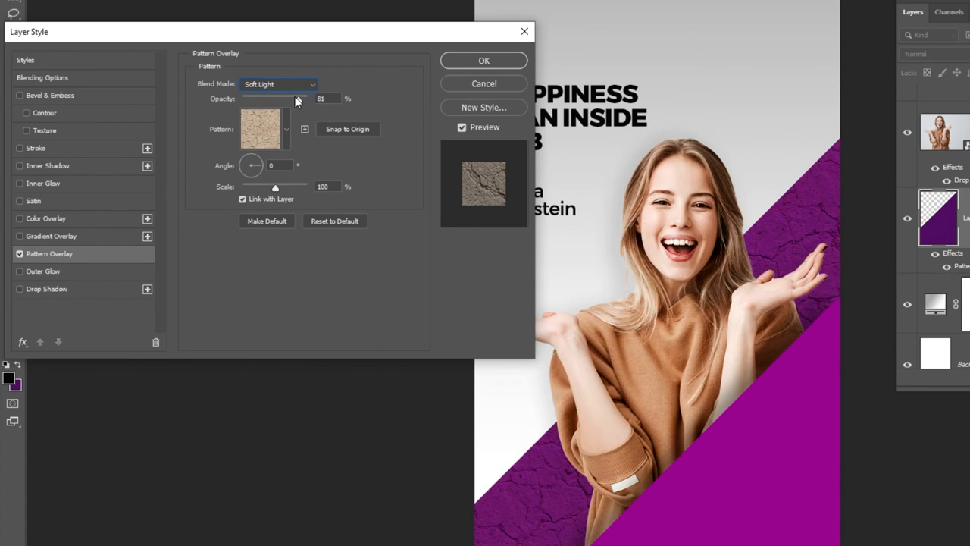
drag(297, 99, 287, 98)
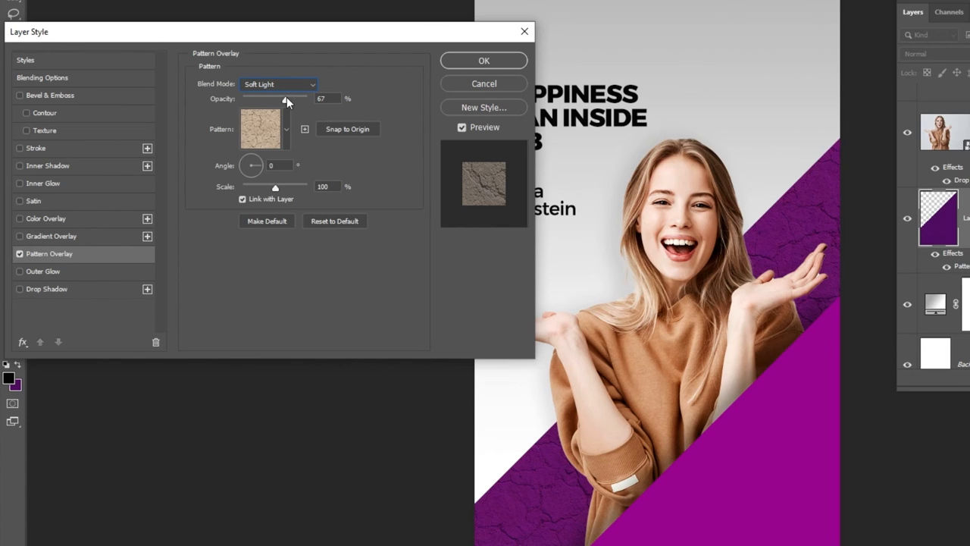
click(484, 61)
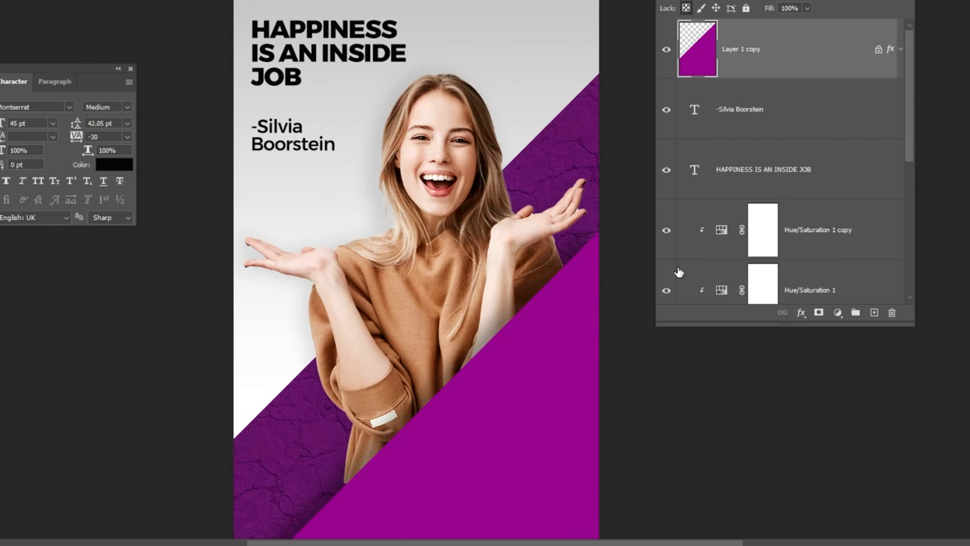
Add a Gradient Overlay to the lower triangle using the Basics Black, White preset.
click(800, 313)
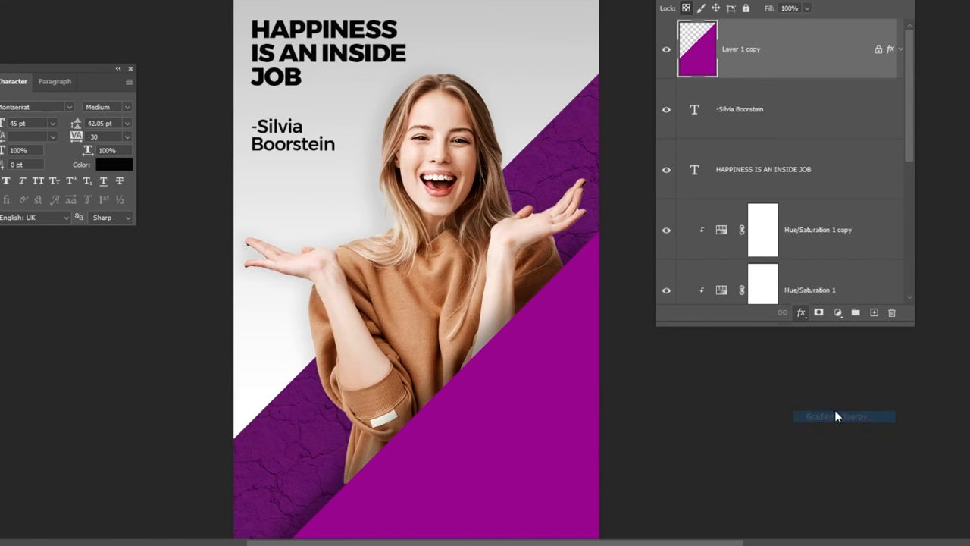
click(842, 415)
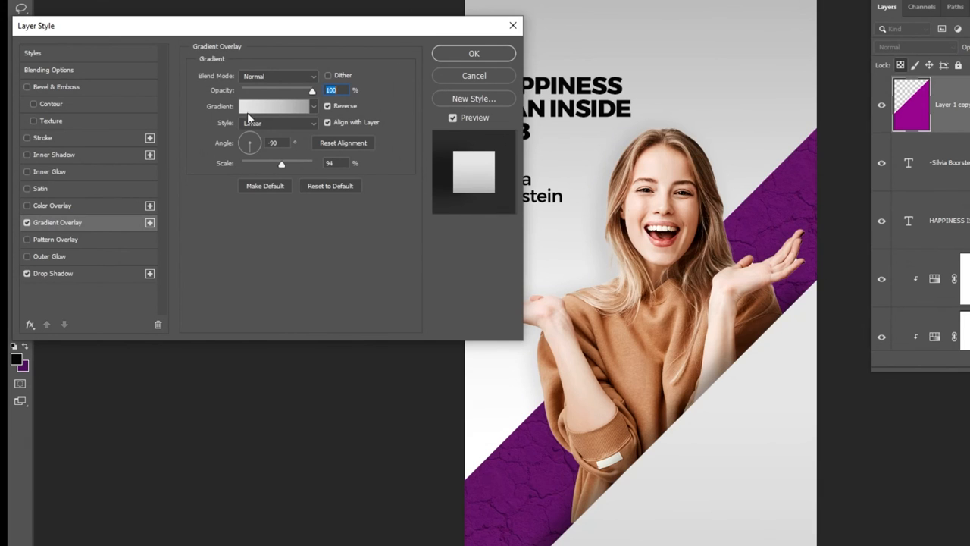
click(279, 76)
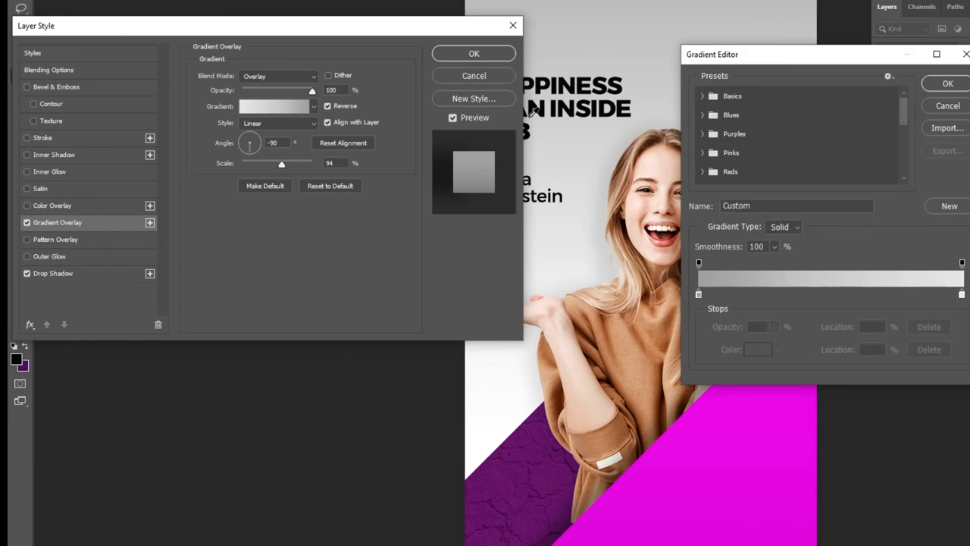
click(731, 95)
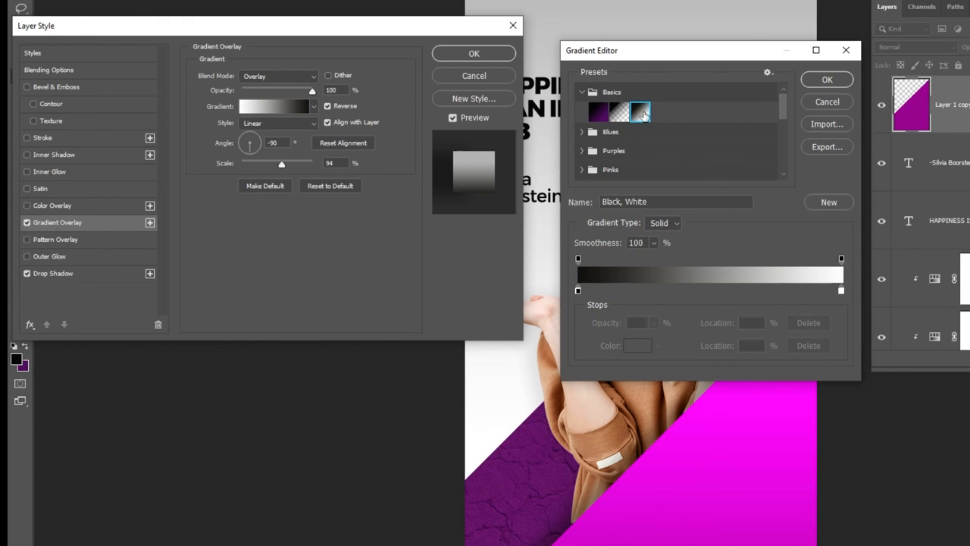
click(827, 79)
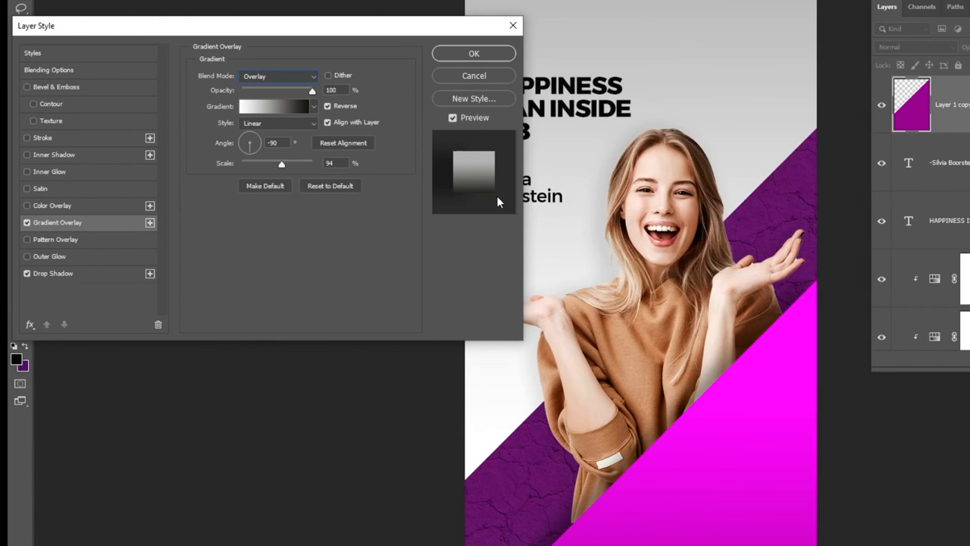
Untick Reverse, lower the gradient overlay's opacity and confirm it.
click(328, 106)
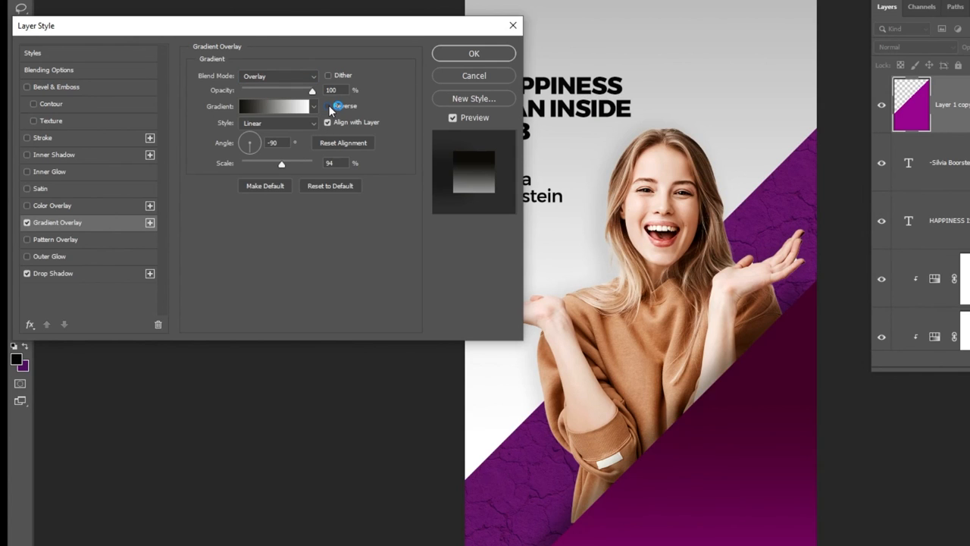
click(327, 106)
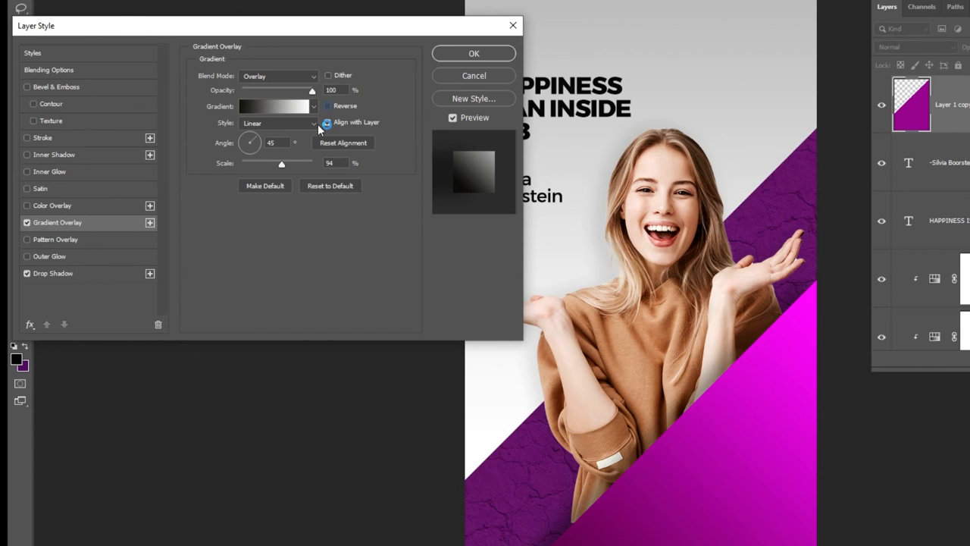
drag(312, 89, 300, 89)
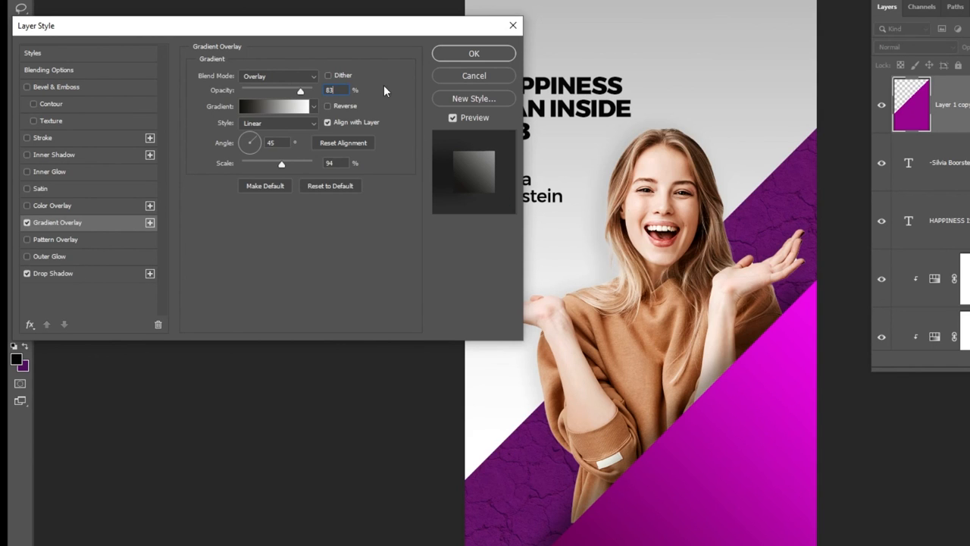
click(473, 53)
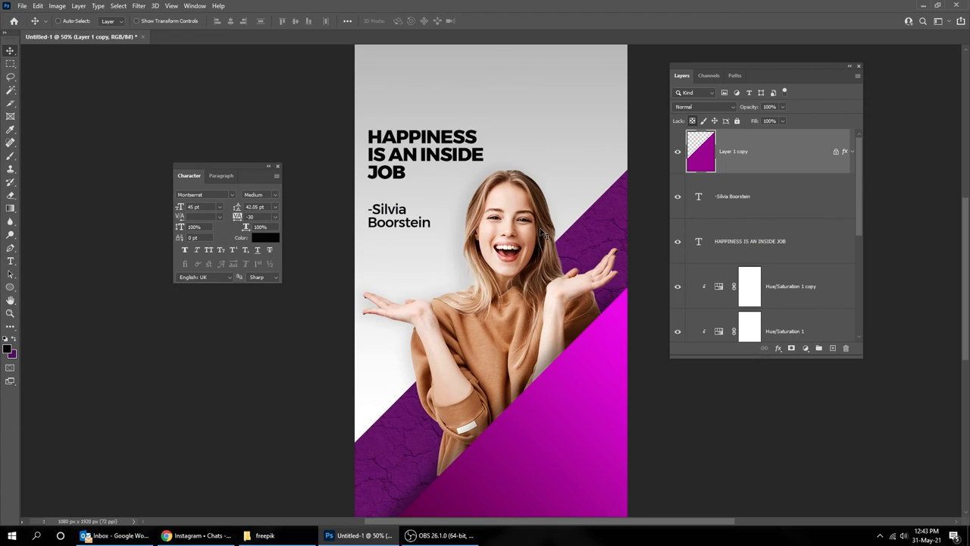
Create an empty layer above Gradient Fill 1 and set up a soft white brush at 20% opacity.
scroll(down, 3)
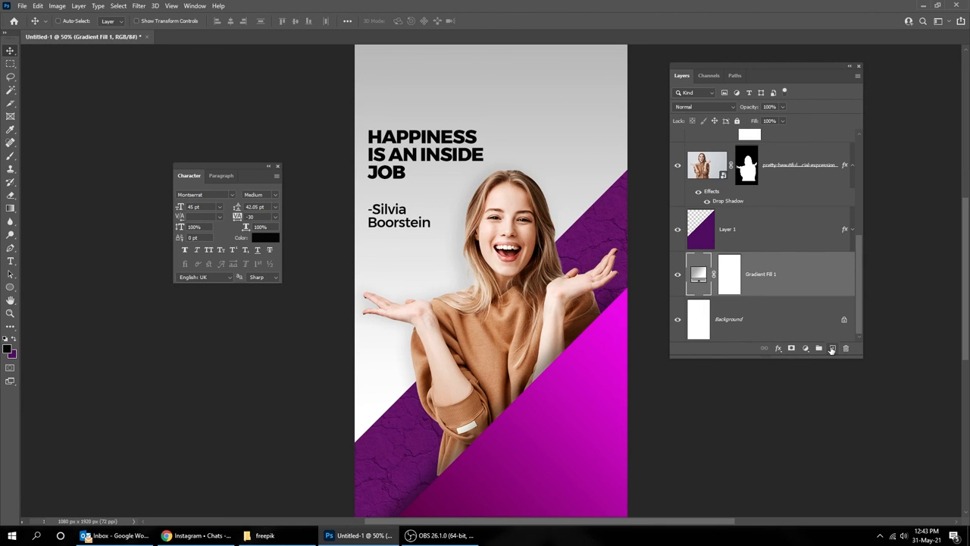
click(832, 347)
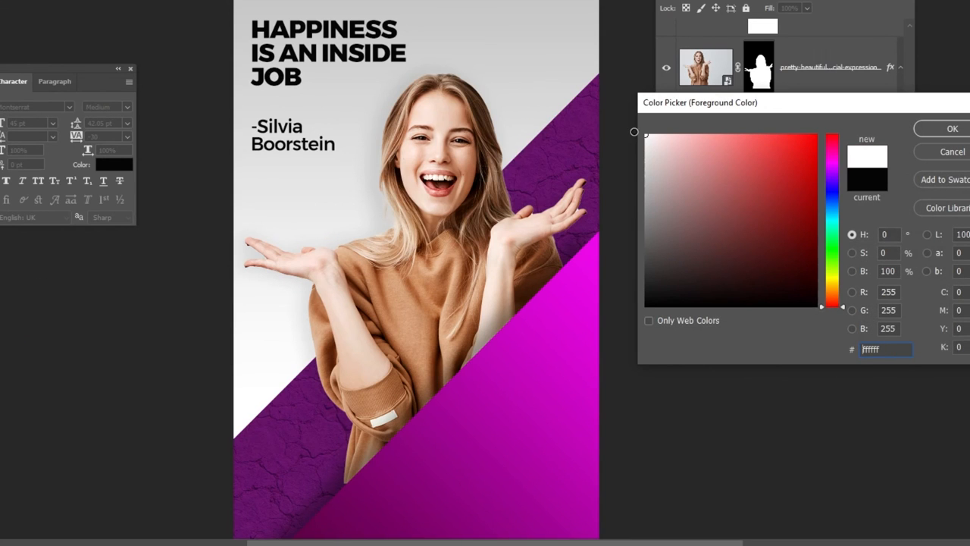
click(951, 127)
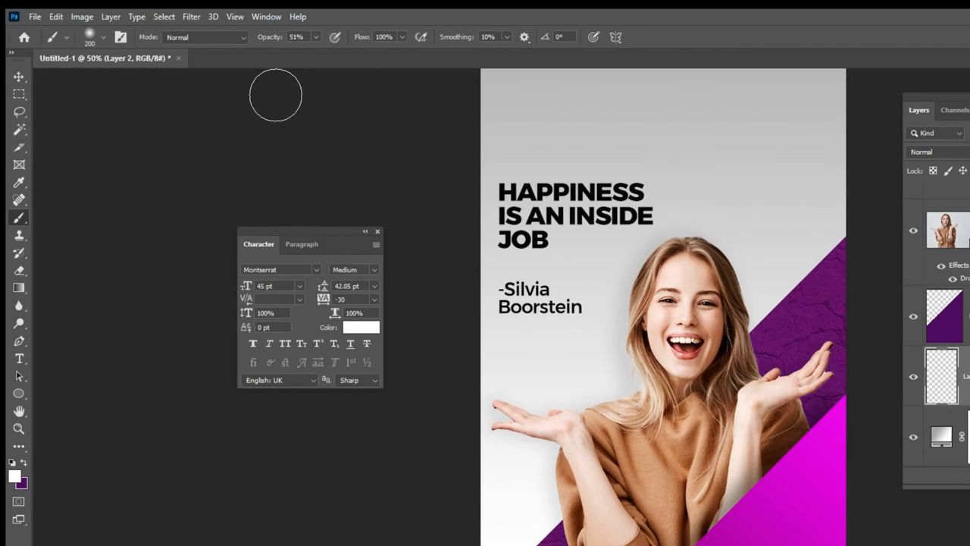
click(103, 36)
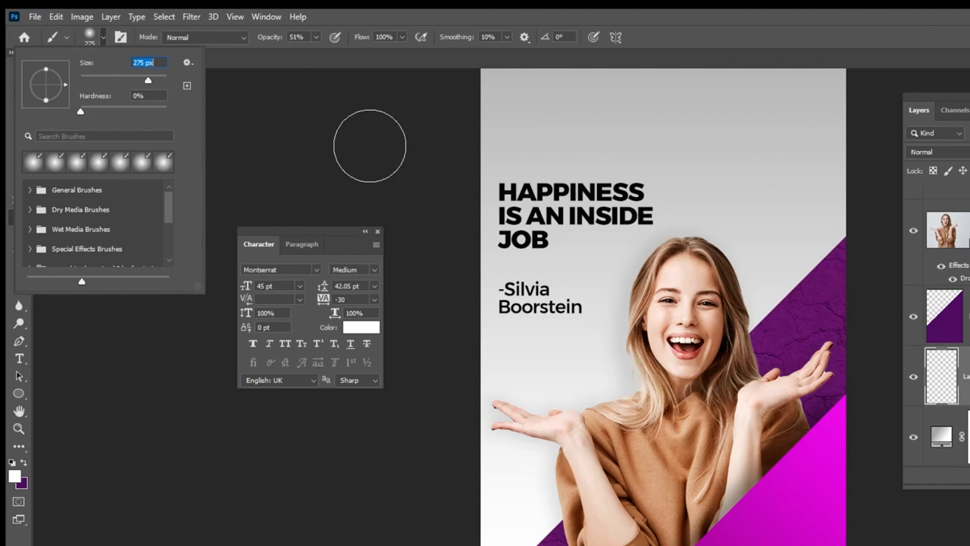
click(319, 37)
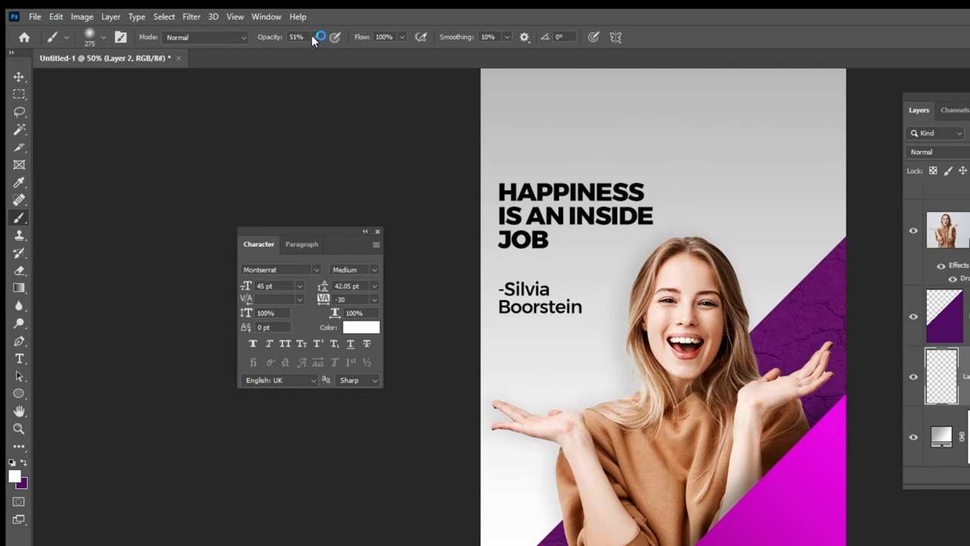
click(309, 36)
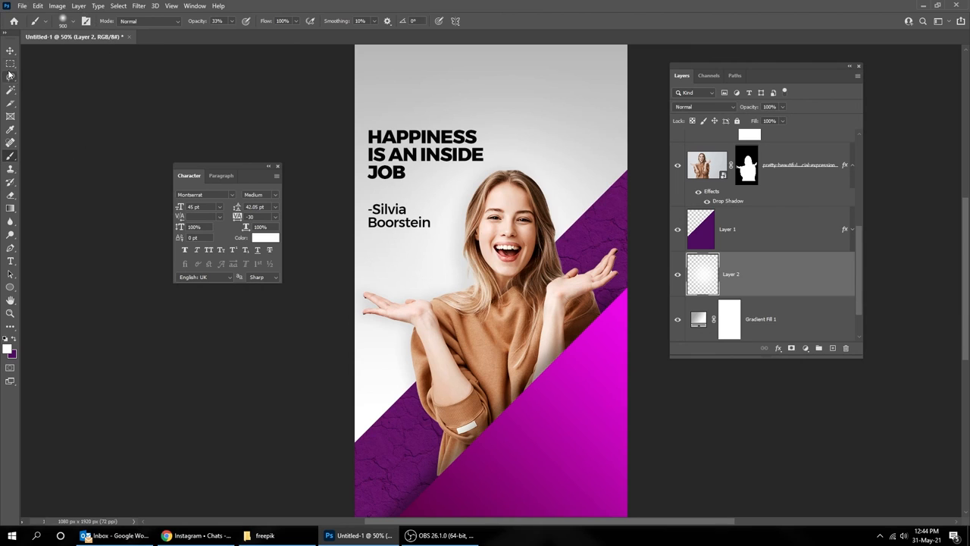
Hide all panels and show the finished story design full-screen.
click(10, 51)
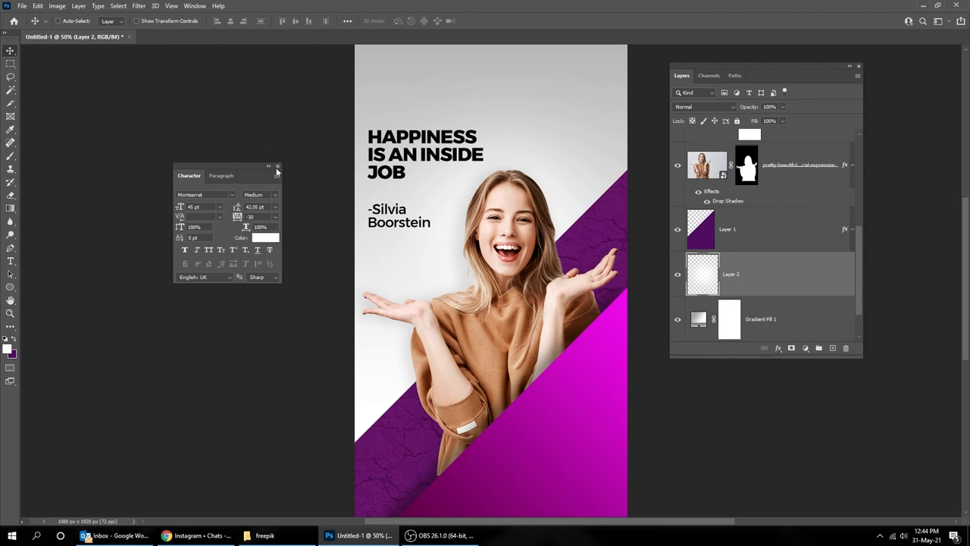
key(Tab)
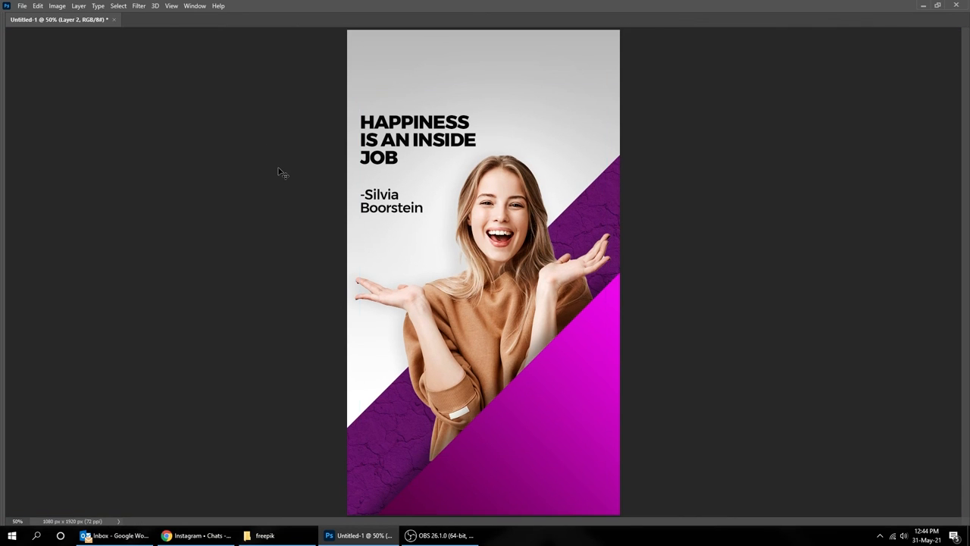
key(Tab)
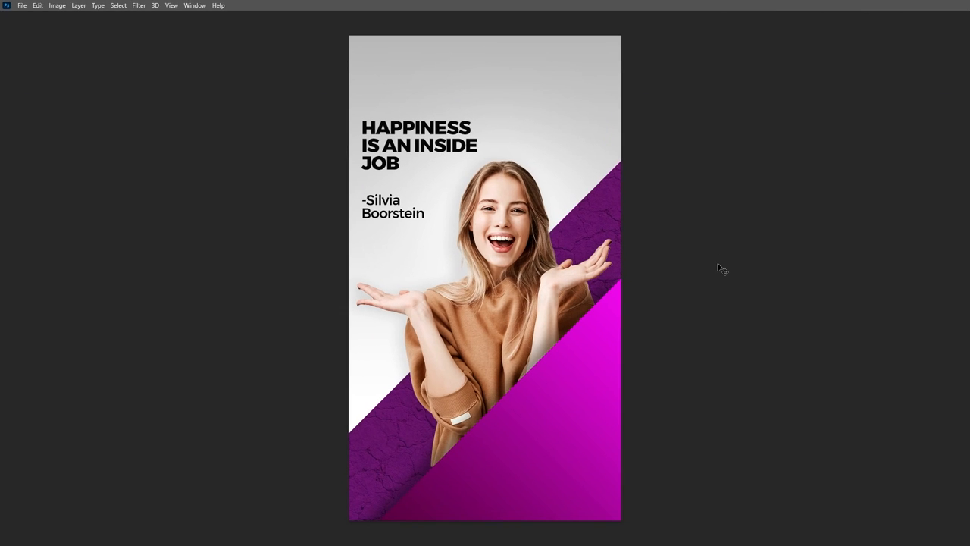